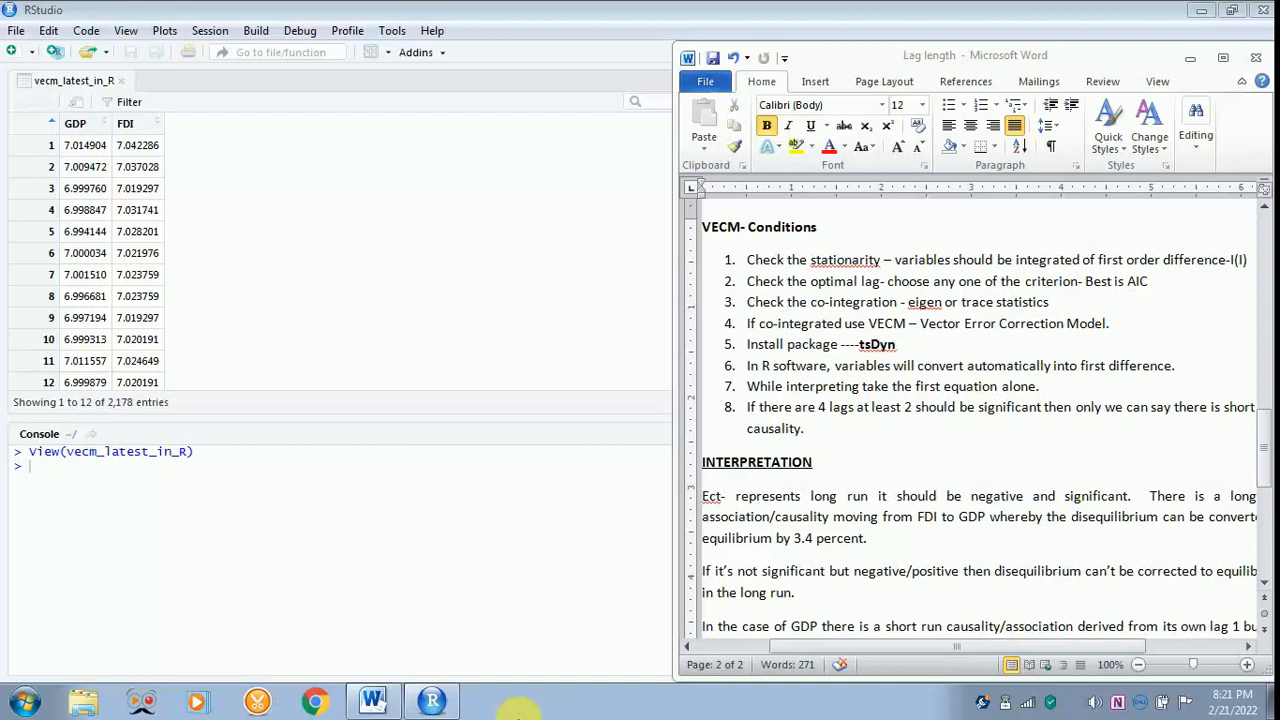
{"action": "mouse_move", "coordinate": [745, 405]}
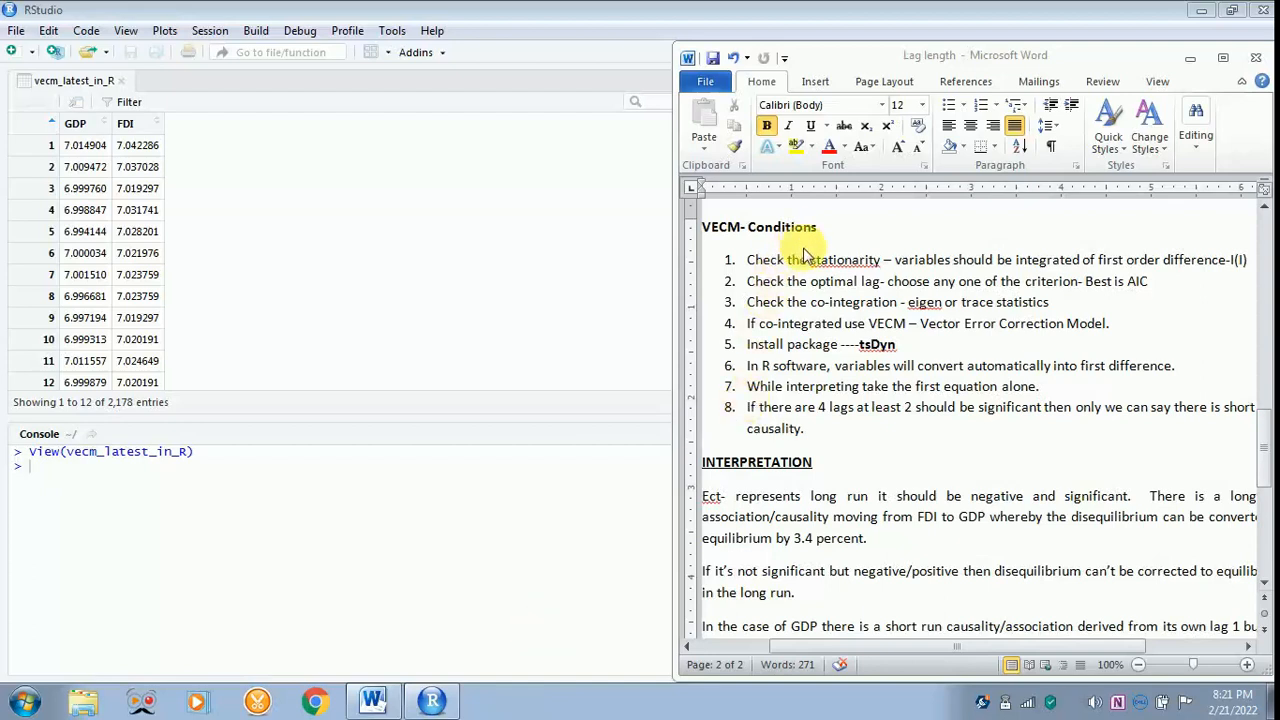
{"action": "mouse_move", "coordinate": [825, 285]}
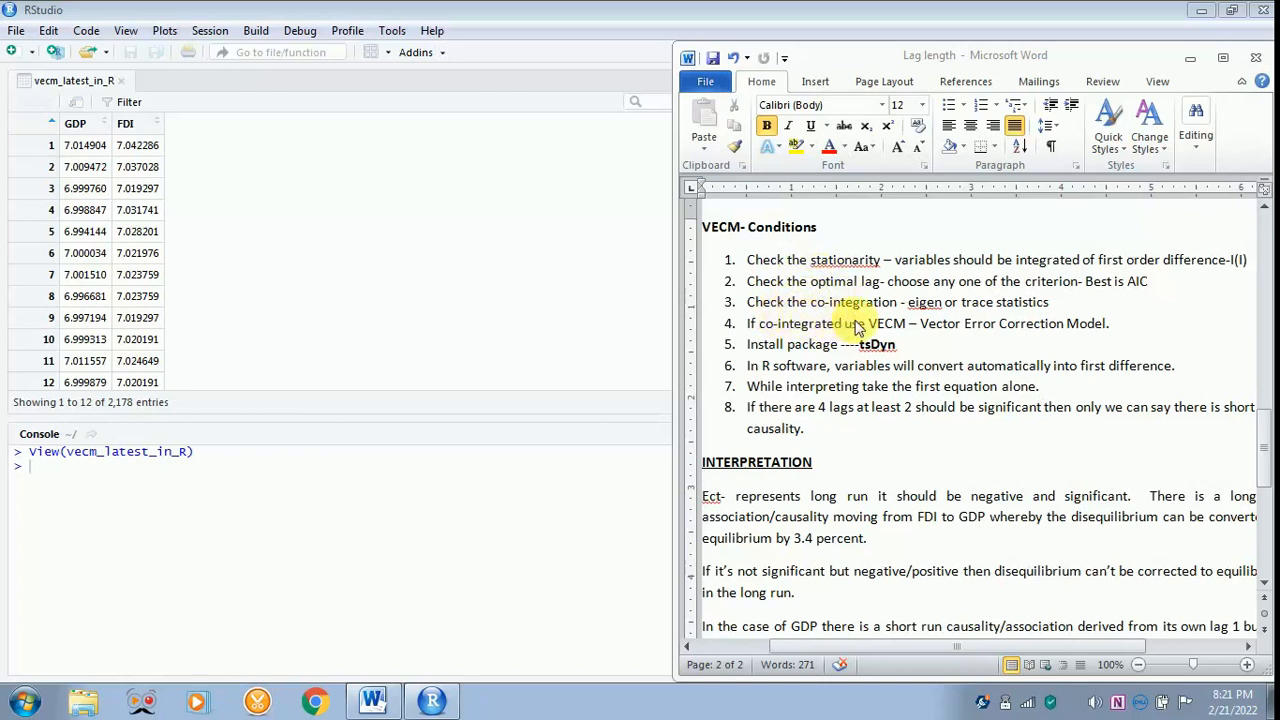
{"action": "mouse_move", "coordinate": [965, 328]}
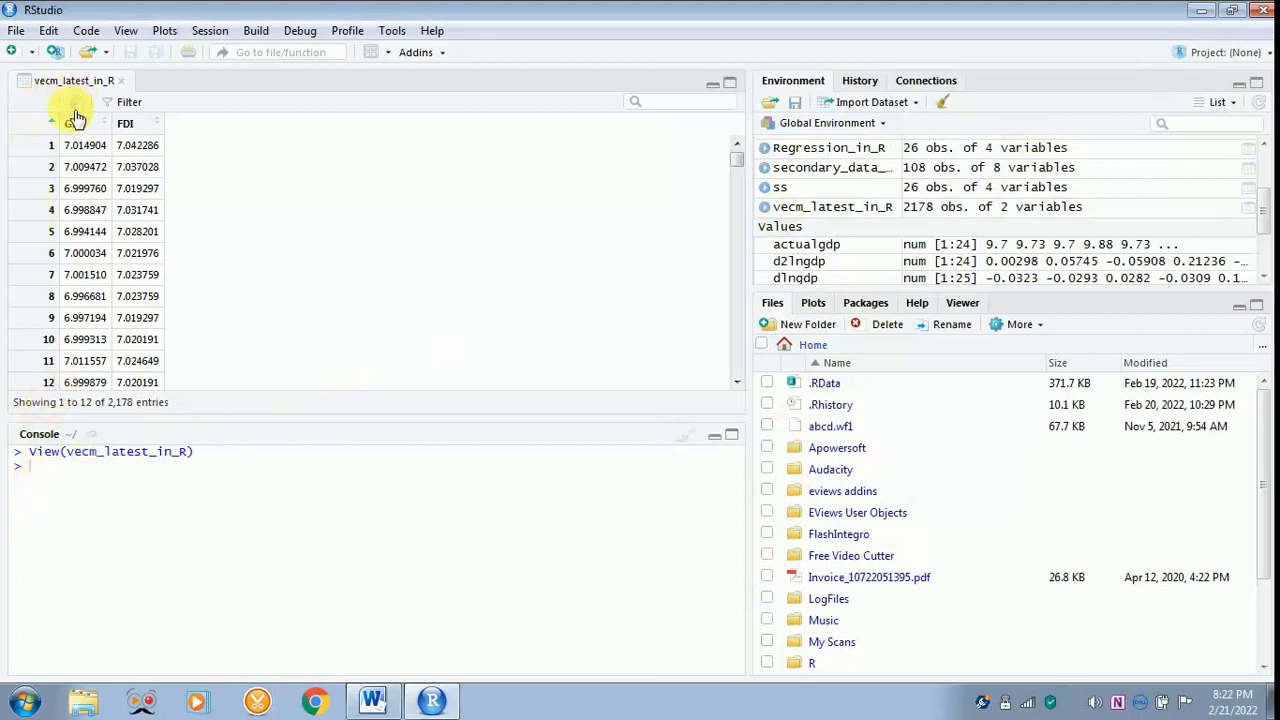
{"action": "mouse_move", "coordinate": [124, 130]}
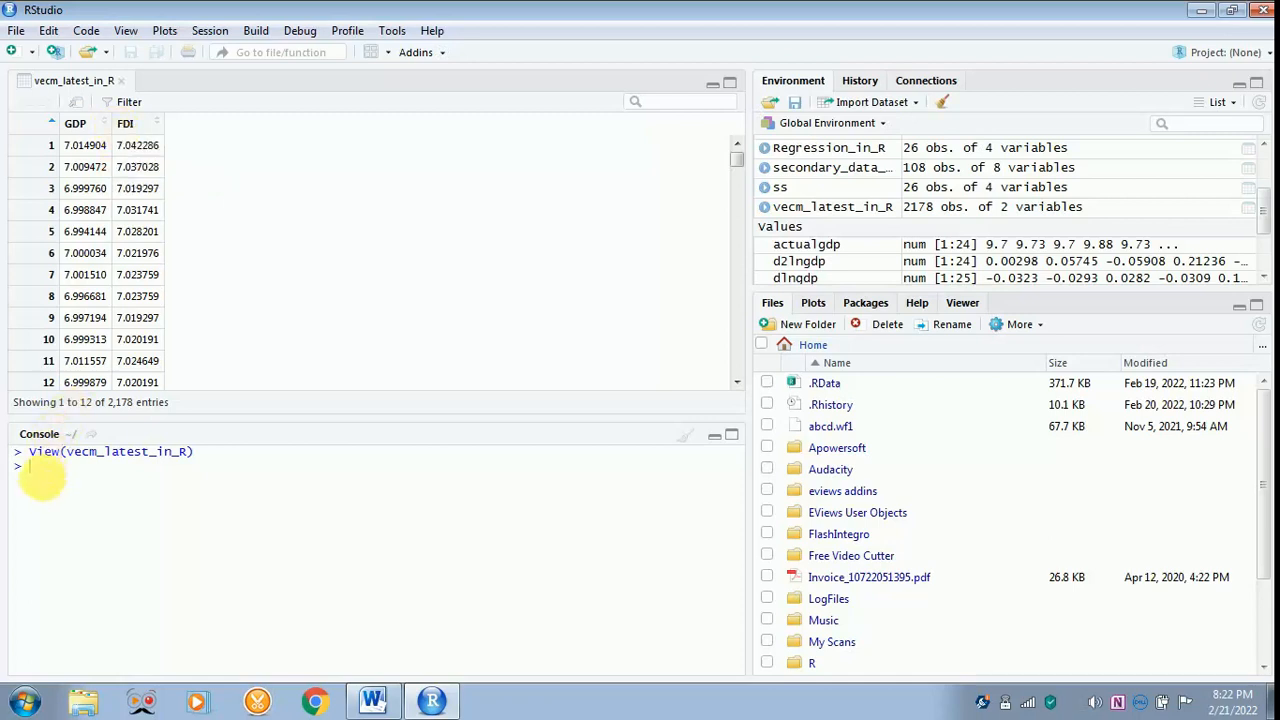
- Run attach(vecm_latest_in_R) so GDP and FDI can be referenced directly
{"action": "type", "text": "attach("}
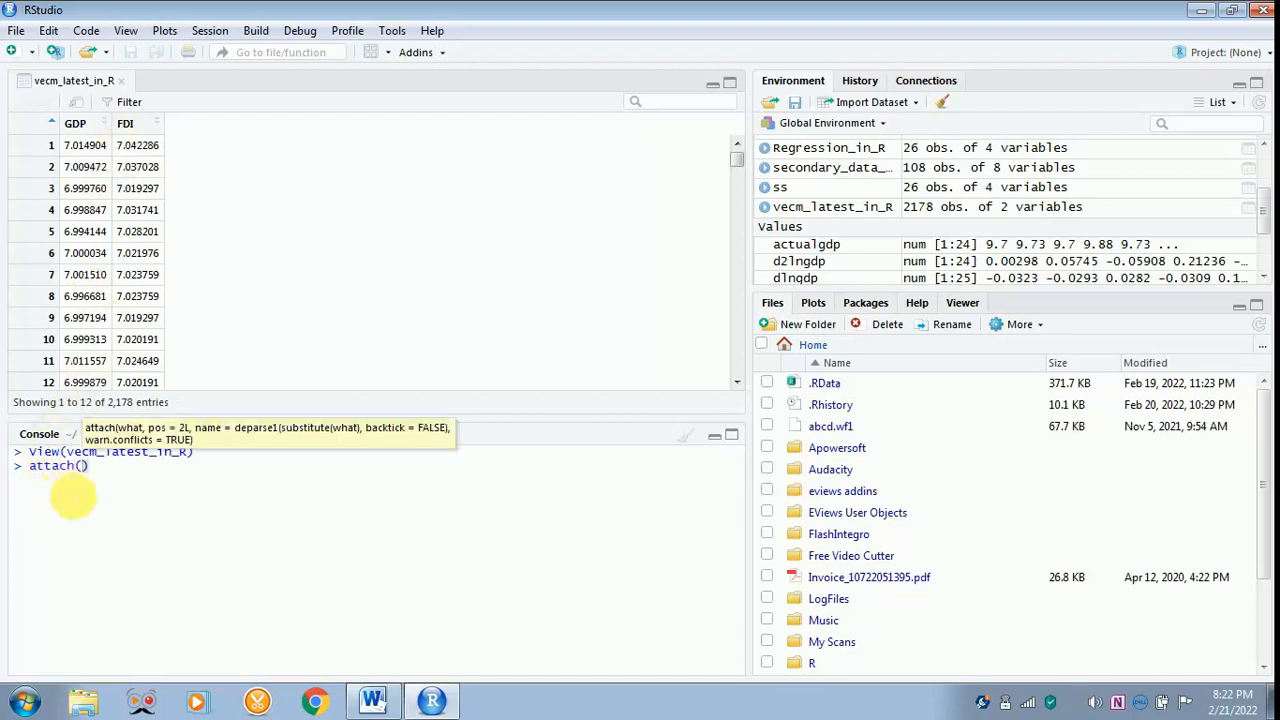
{"action": "type", "text": "vecm_latest_in_R"}
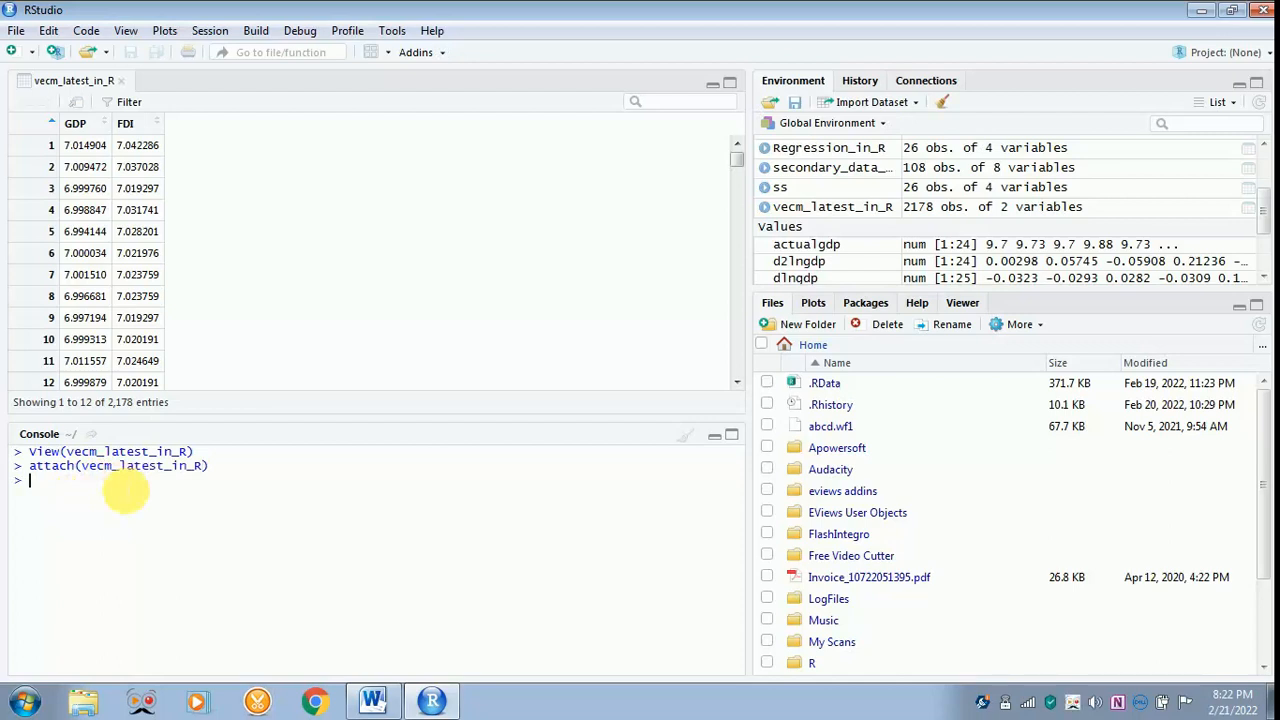
- Run library(tsDyn) in the console to load the tsDyn package
{"action": "type", "text": "l"}
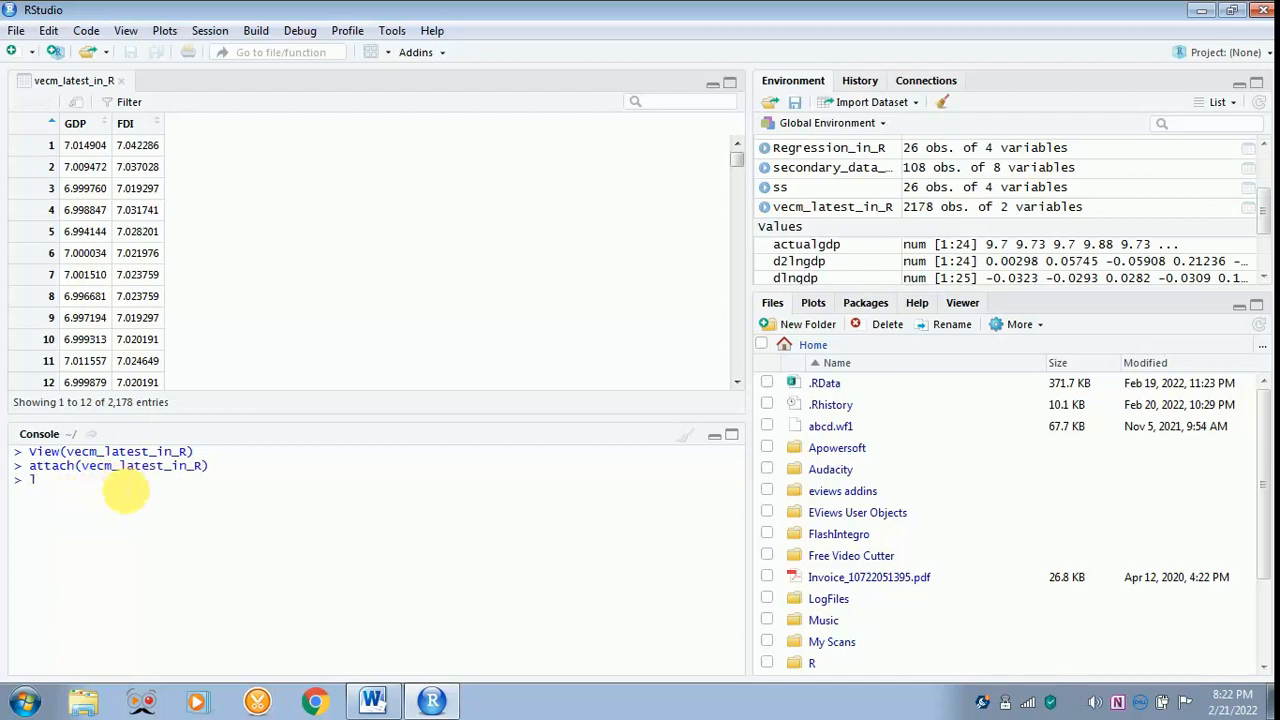
{"action": "type", "text": "library("}
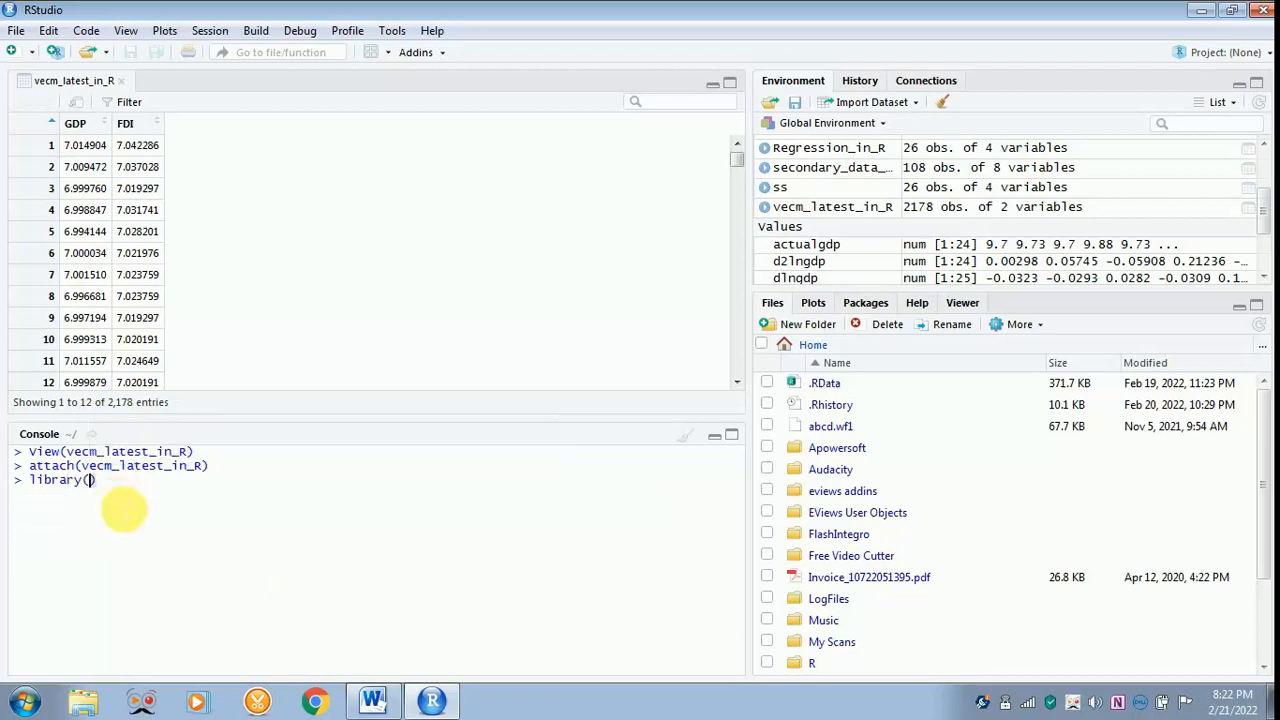
{"action": "type", "text": "ts"}
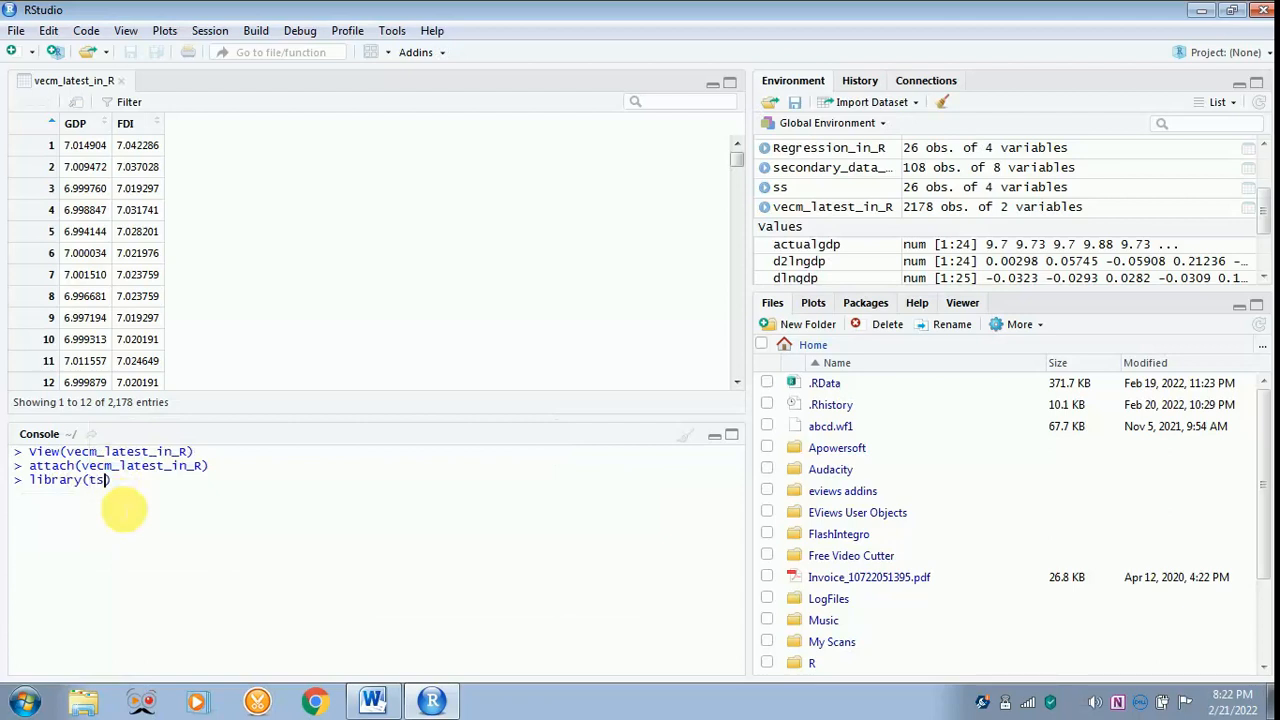
{"action": "type", "text": "Dyn"}
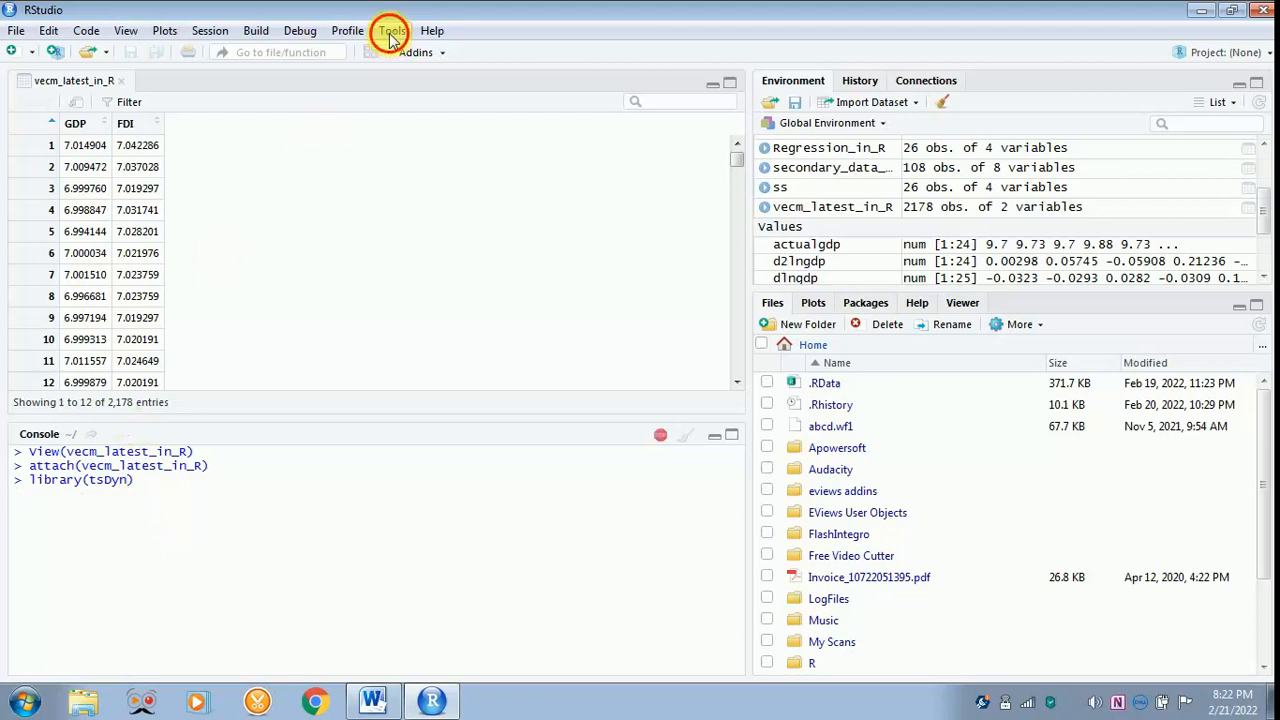
{"action": "left_click", "coordinate": [391, 30]}
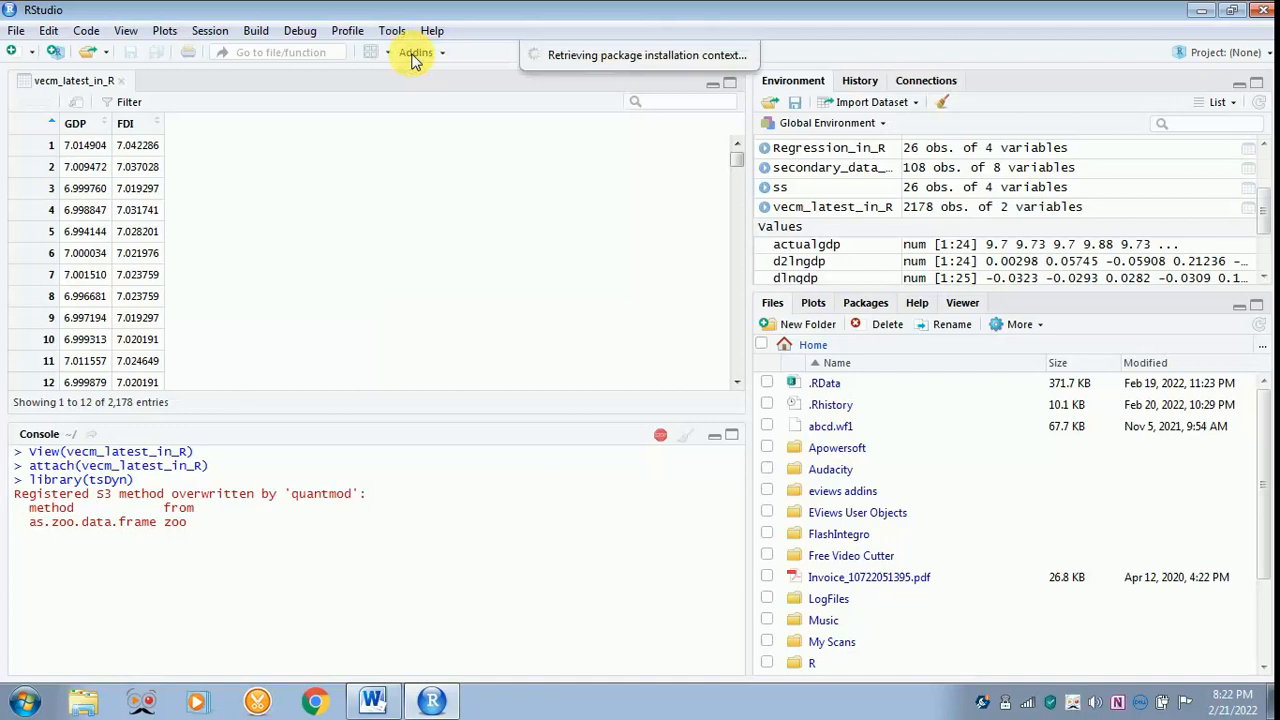
{"action": "mouse_move", "coordinate": [460, 125]}
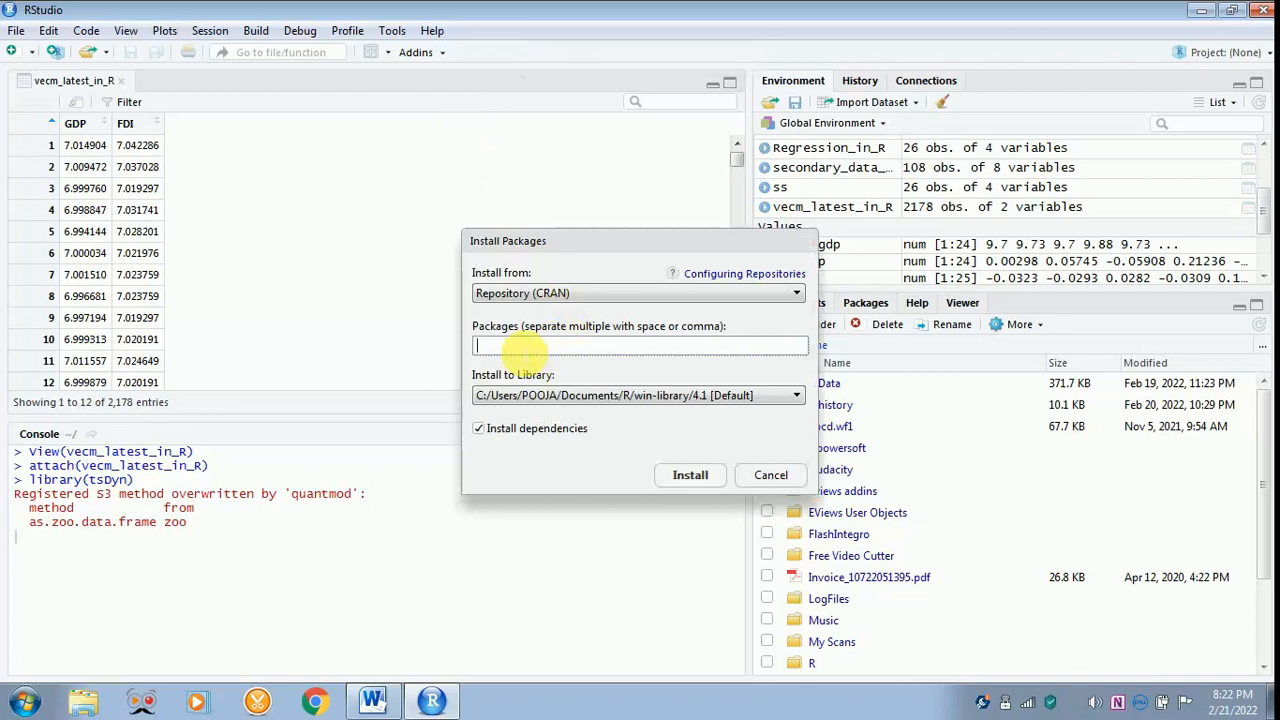
{"action": "type", "text": "tsDyn"}
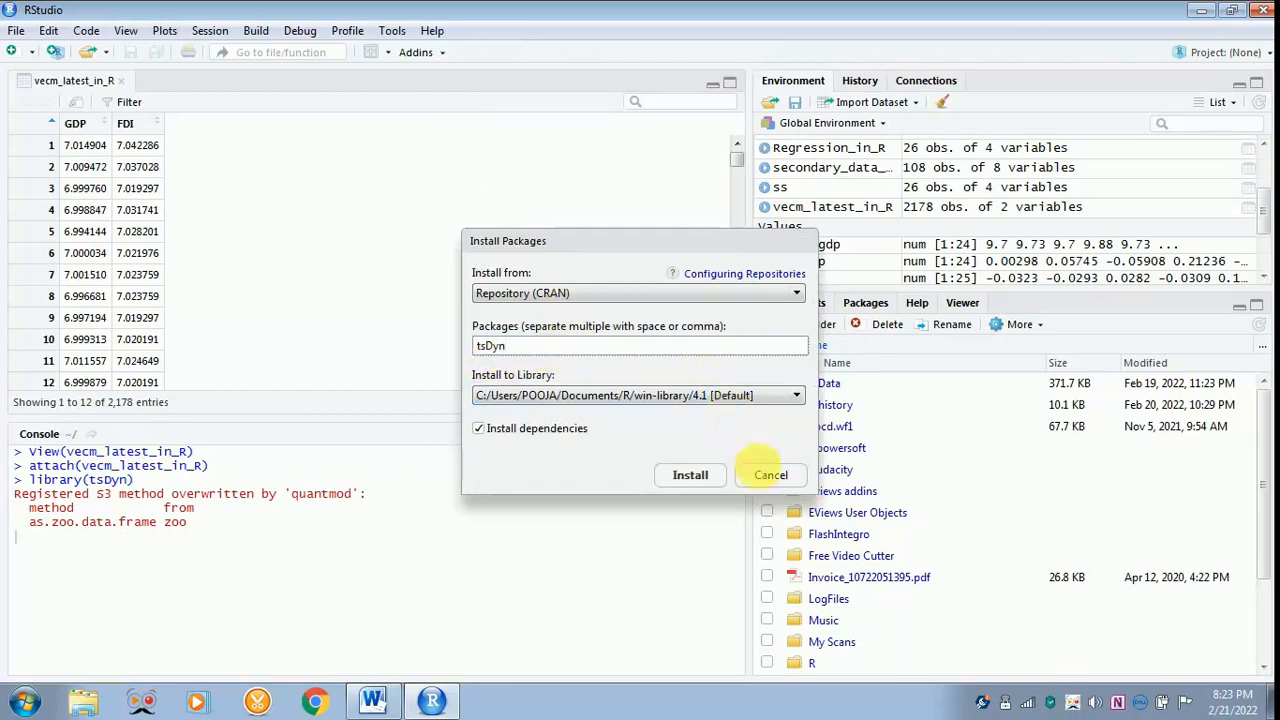
{"action": "left_click", "coordinate": [770, 474]}
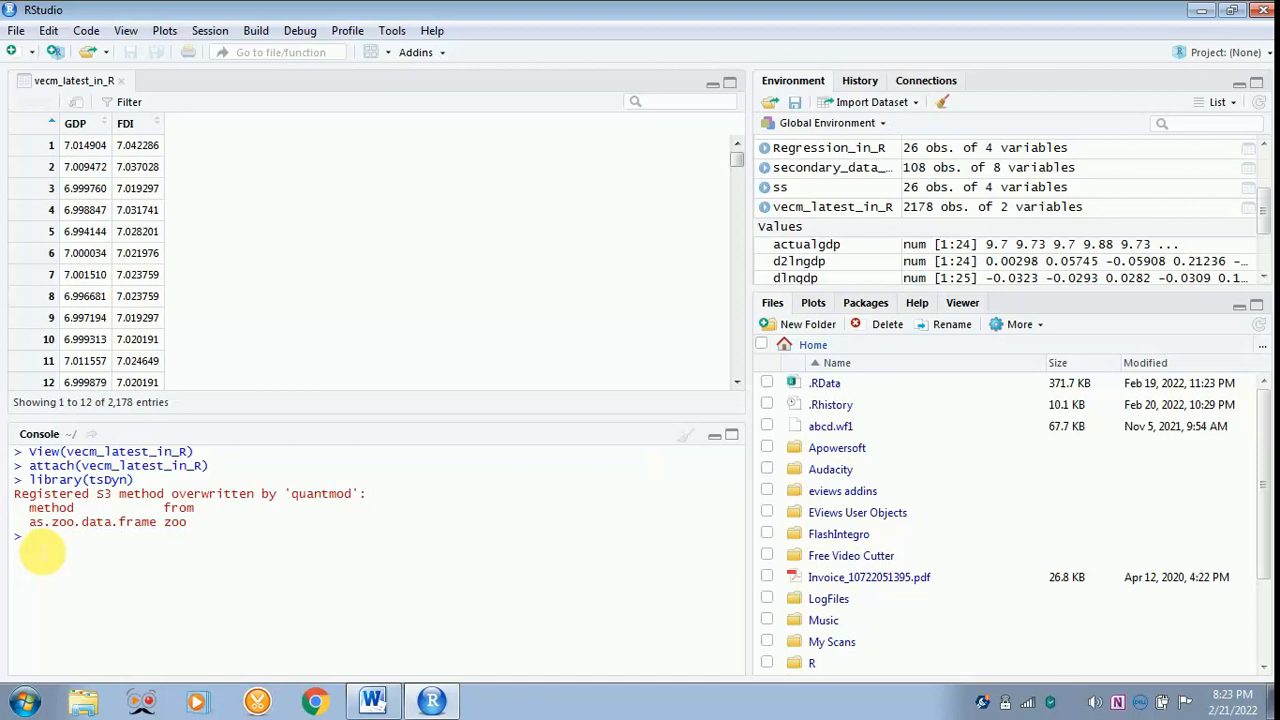
- Begin the assignment model=VECM(data. in the console
{"action": "type", "text": "mo"}
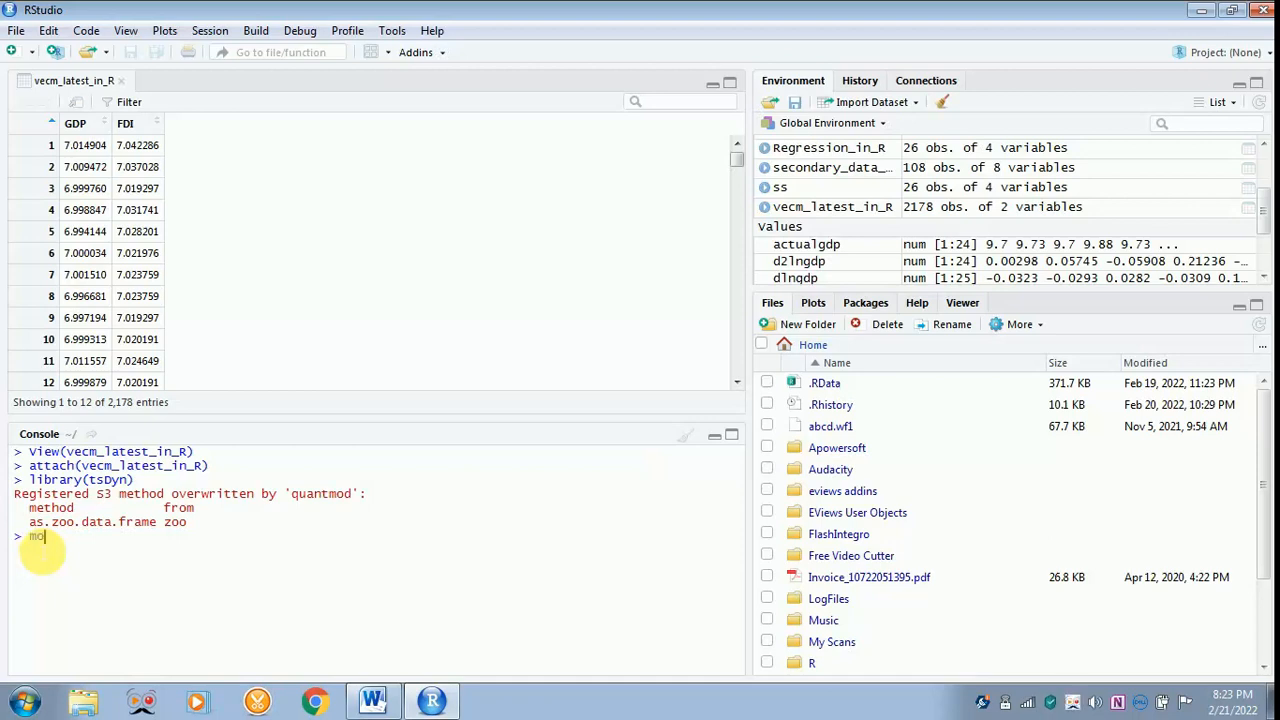
{"action": "type", "text": "del"}
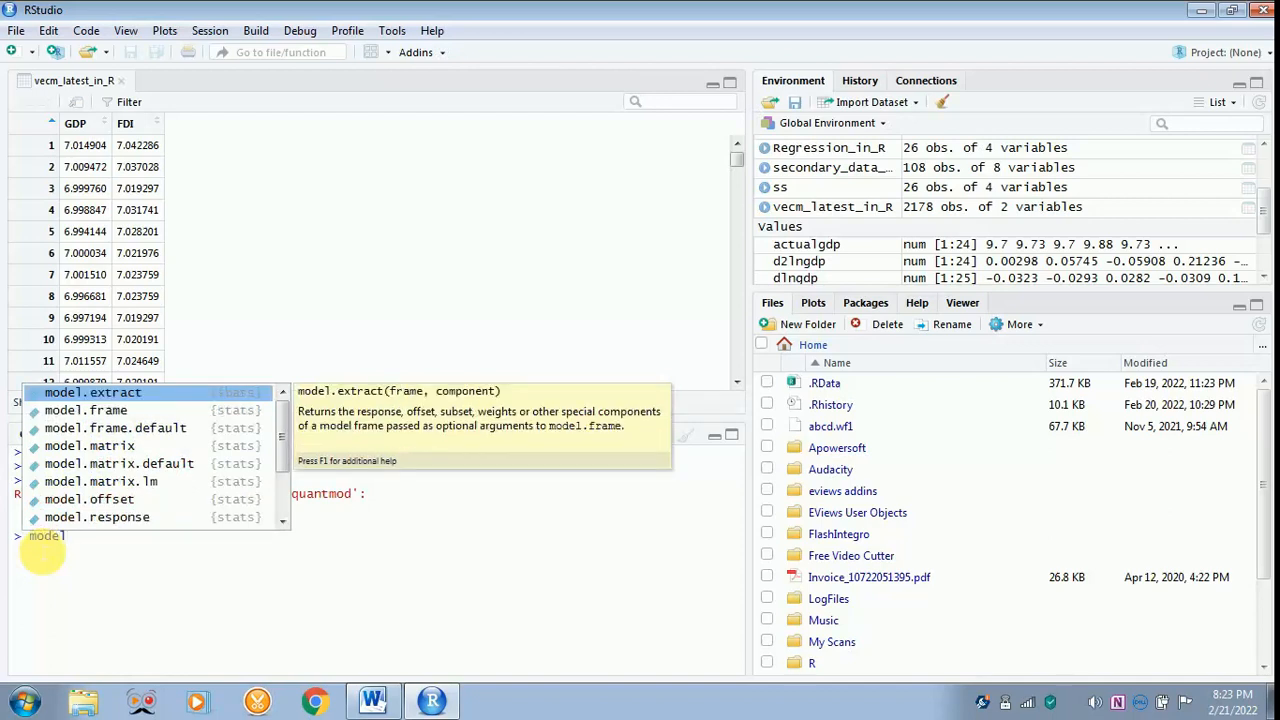
{"action": "type", "text": "="}
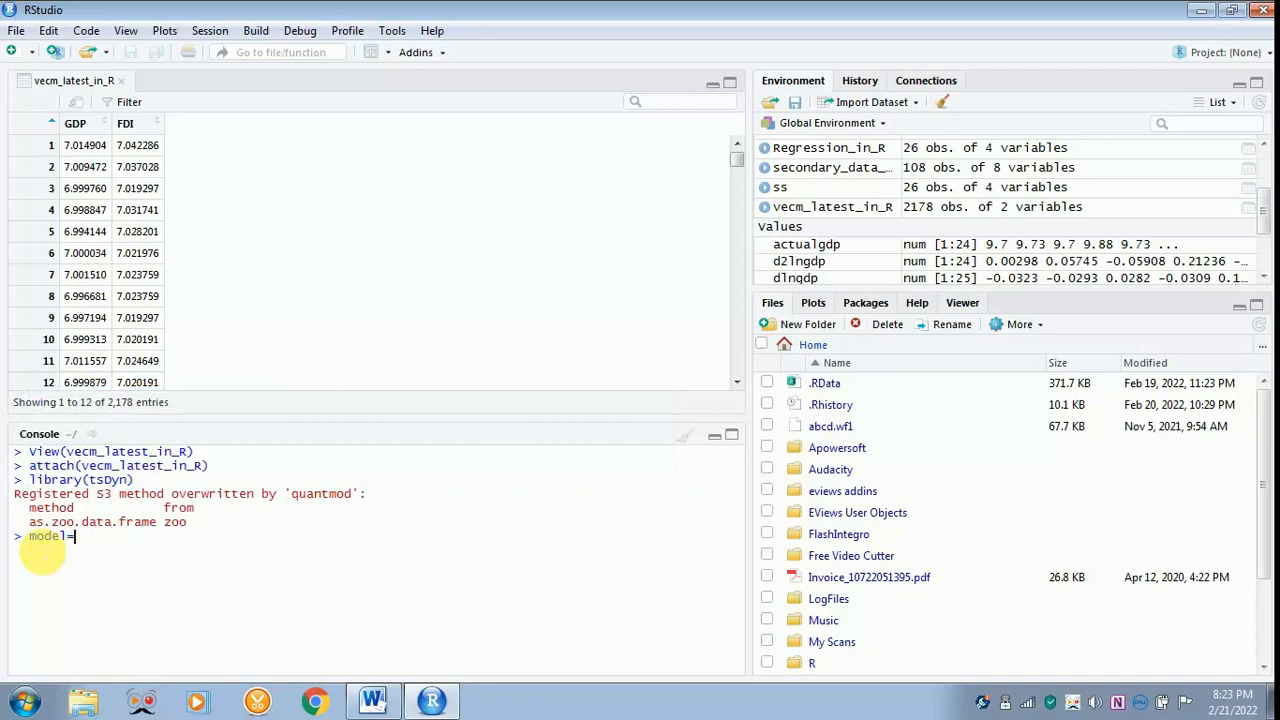
{"action": "type", "text": "V"}
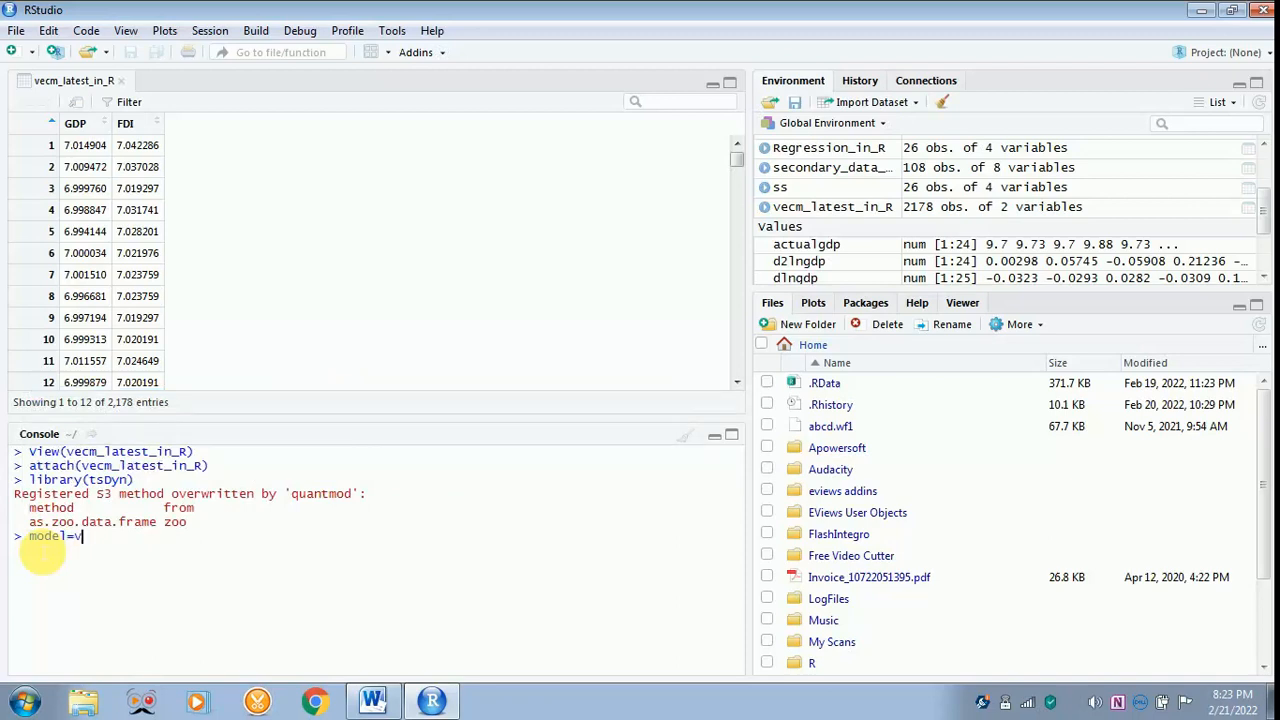
{"action": "type", "text": "ec"}
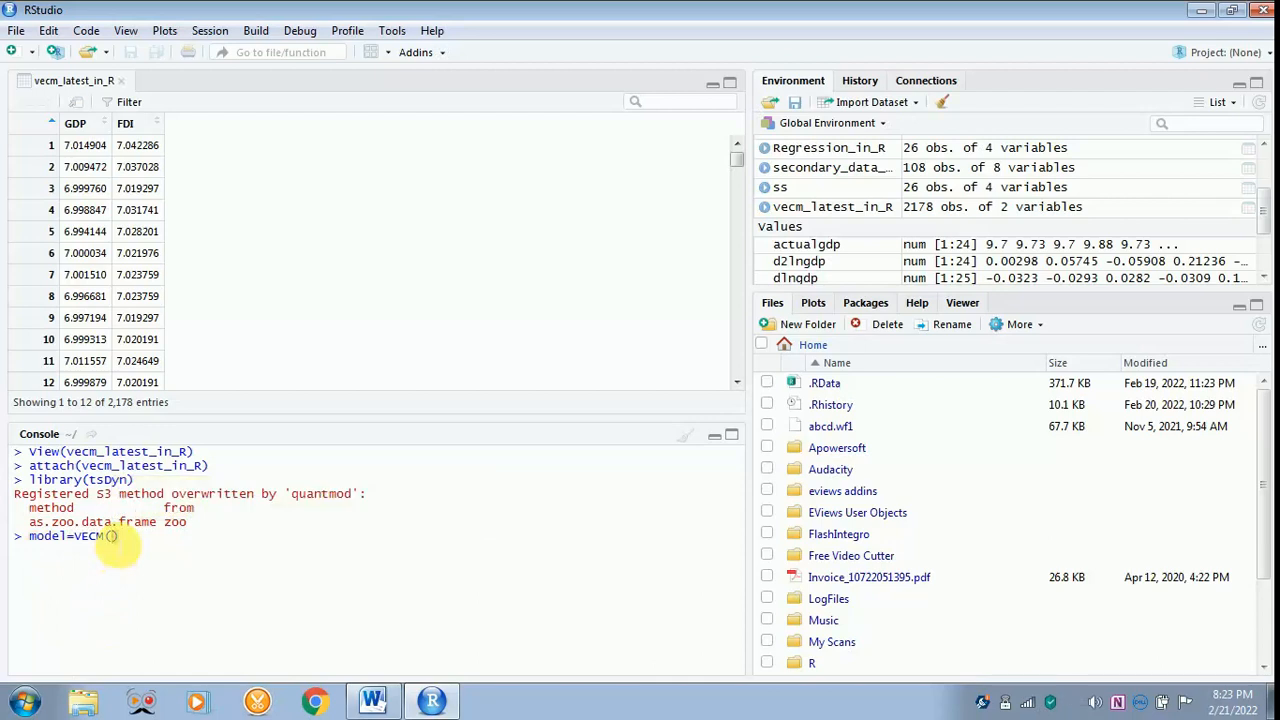
{"action": "type", "text": "(da"}
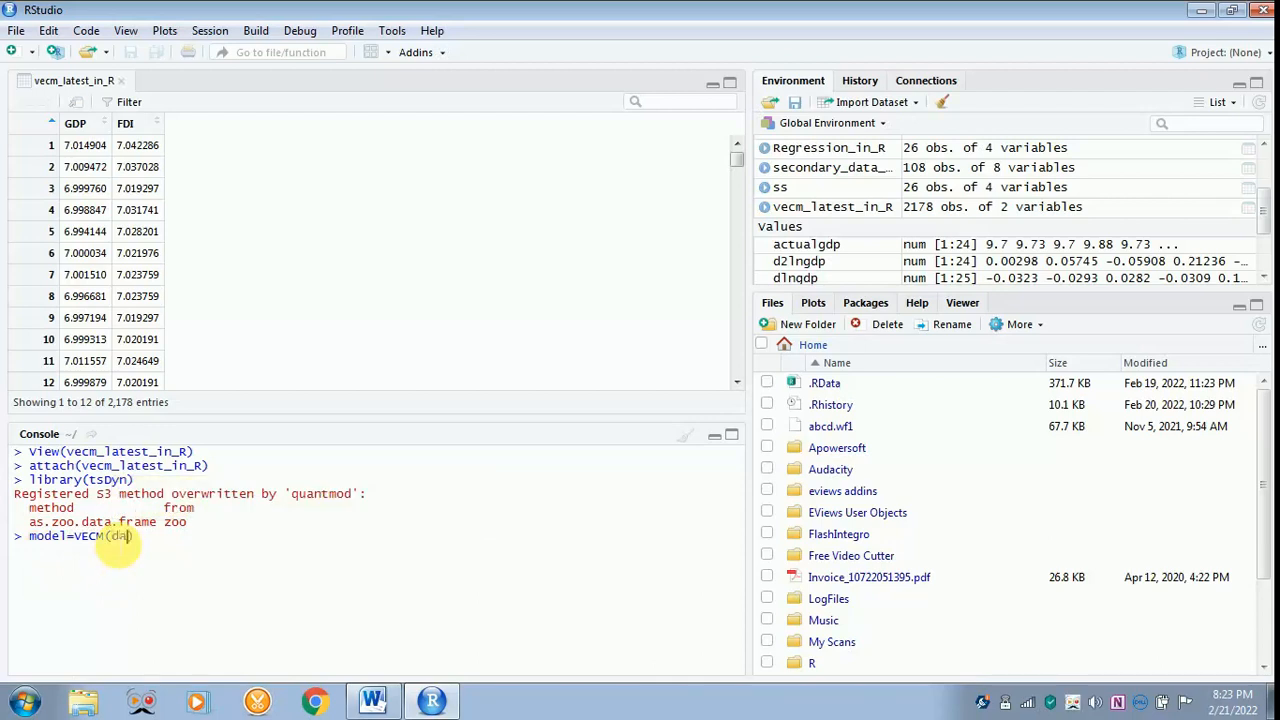
{"action": "type", "text": "data"}
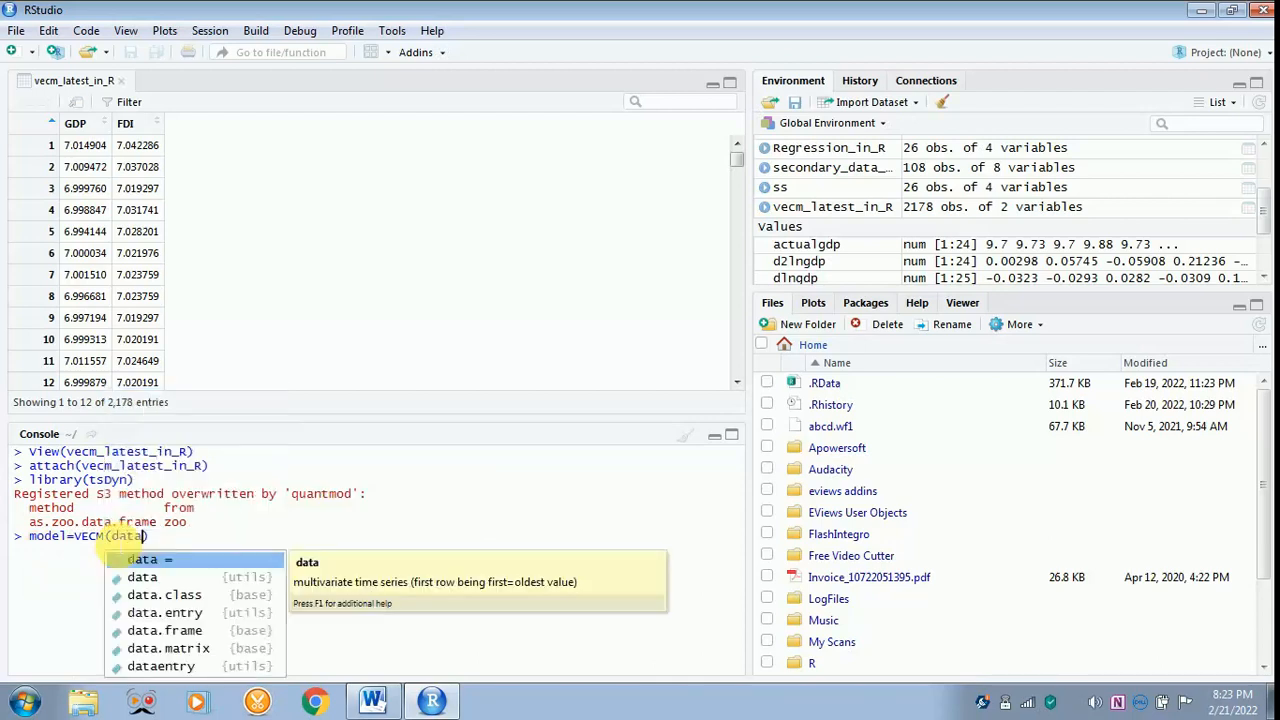
{"action": "type", "text": ".frame("}
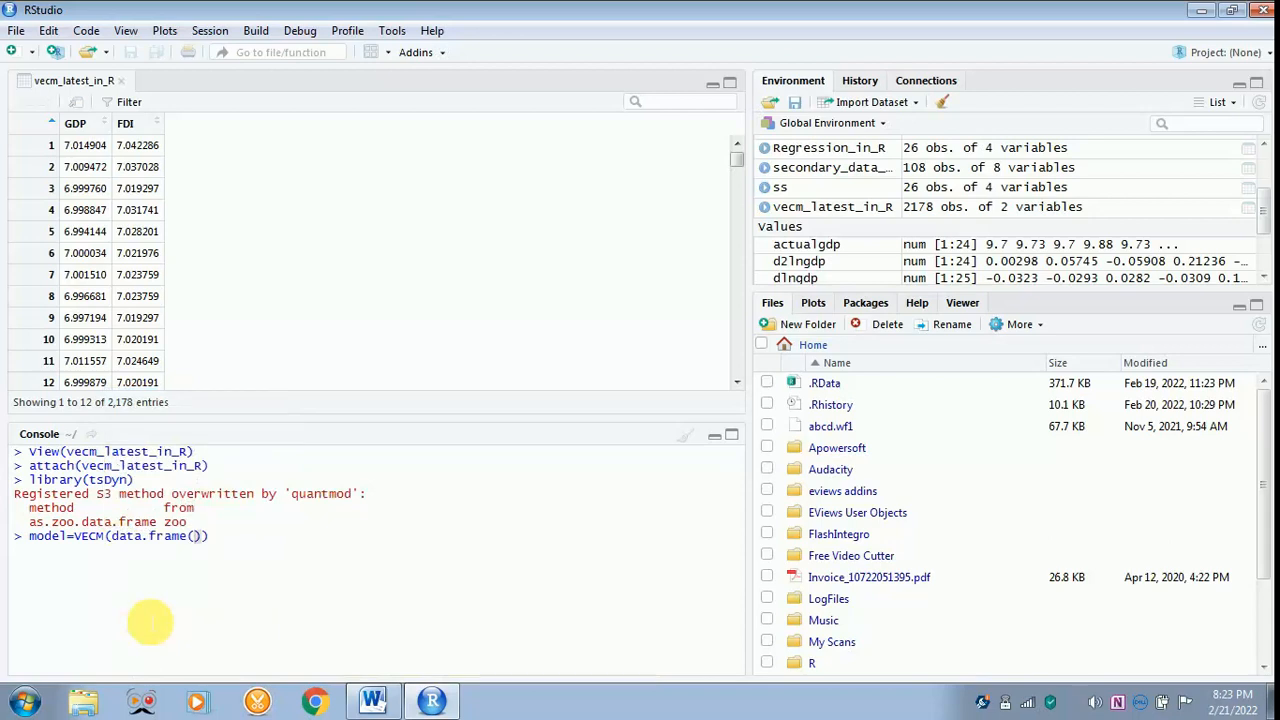
- Add GDP and FDI as data frame columns and lag = 2 to the call
{"action": "type", "text": "gdp"}
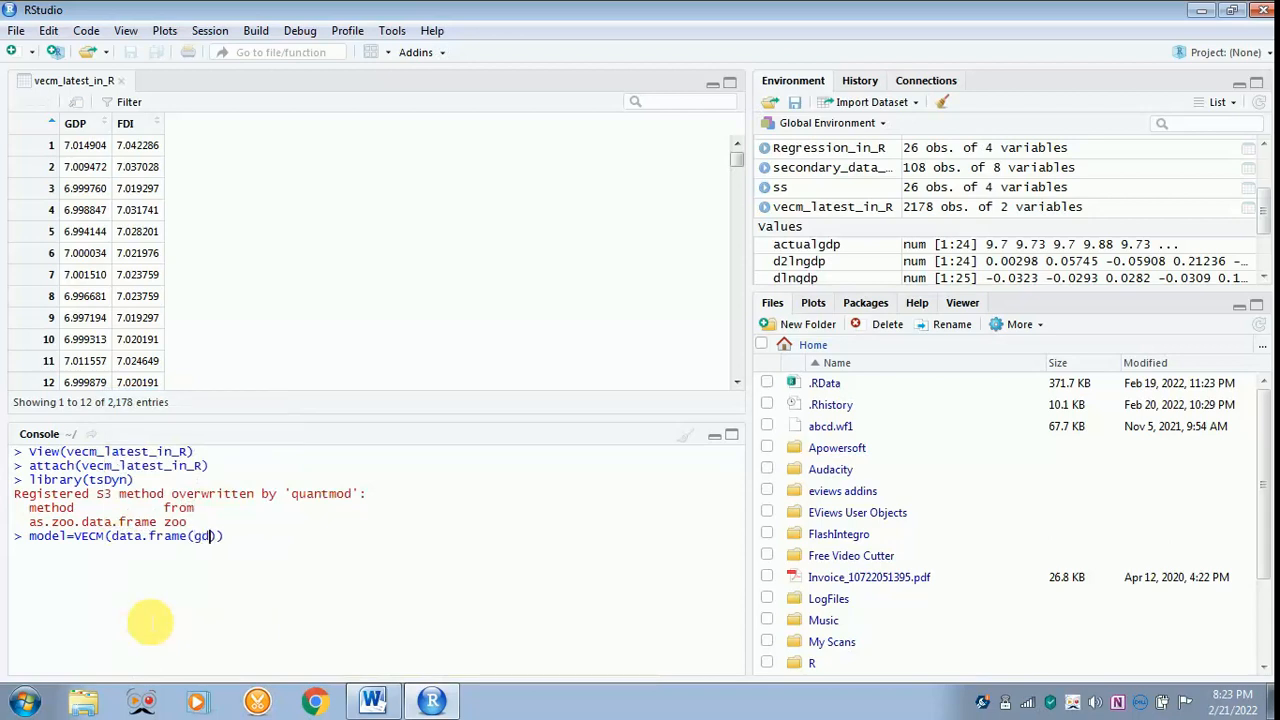
{"action": "type", "text": "p"}
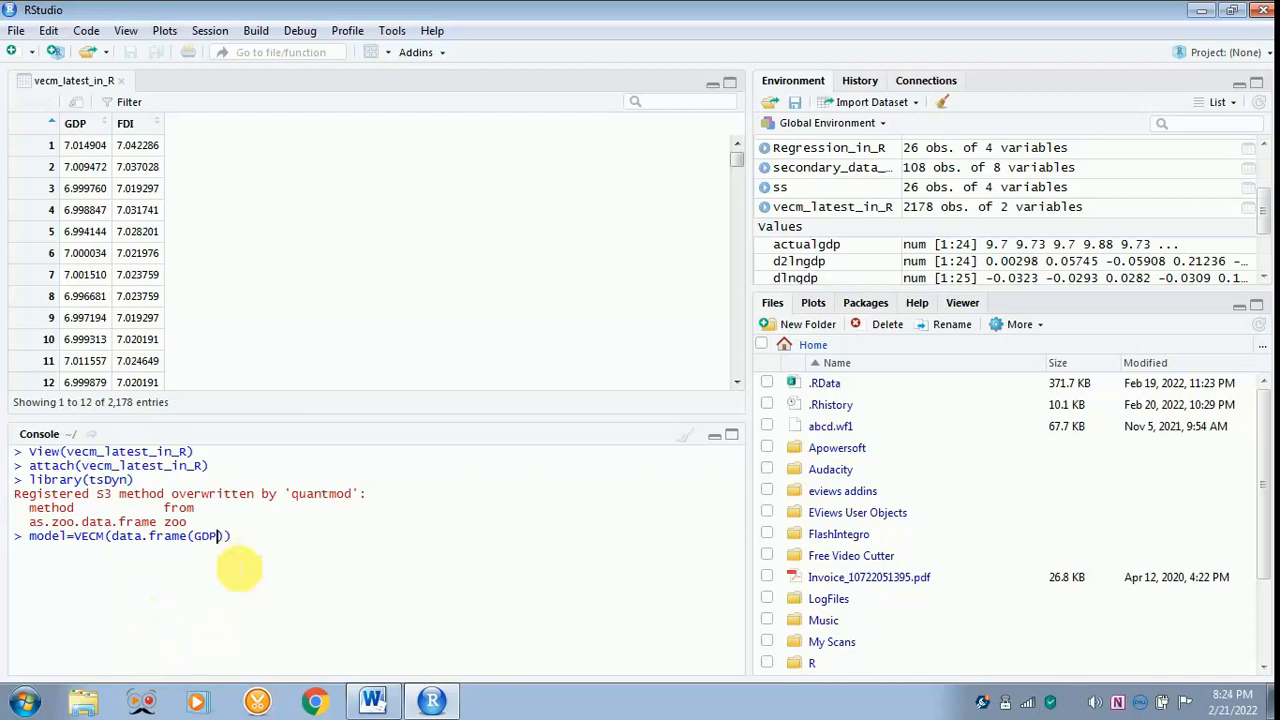
{"action": "type", "text": ","}
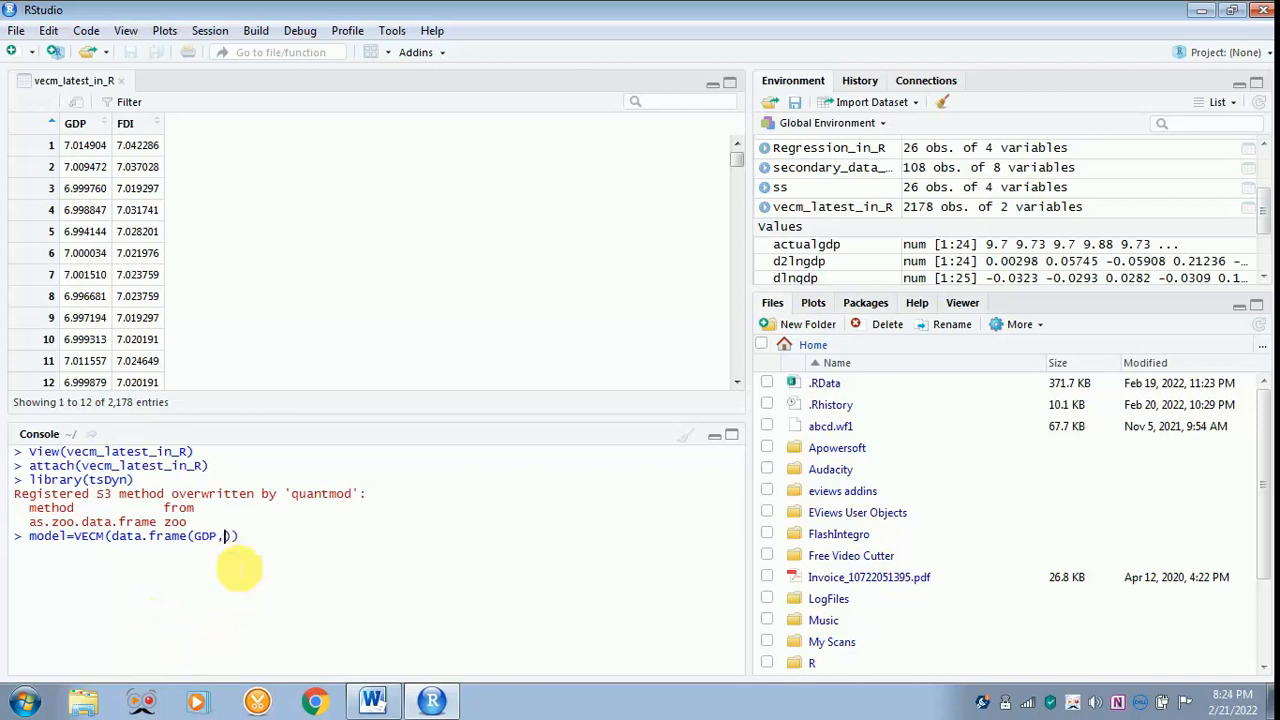
{"action": "type", "text": "fd"}
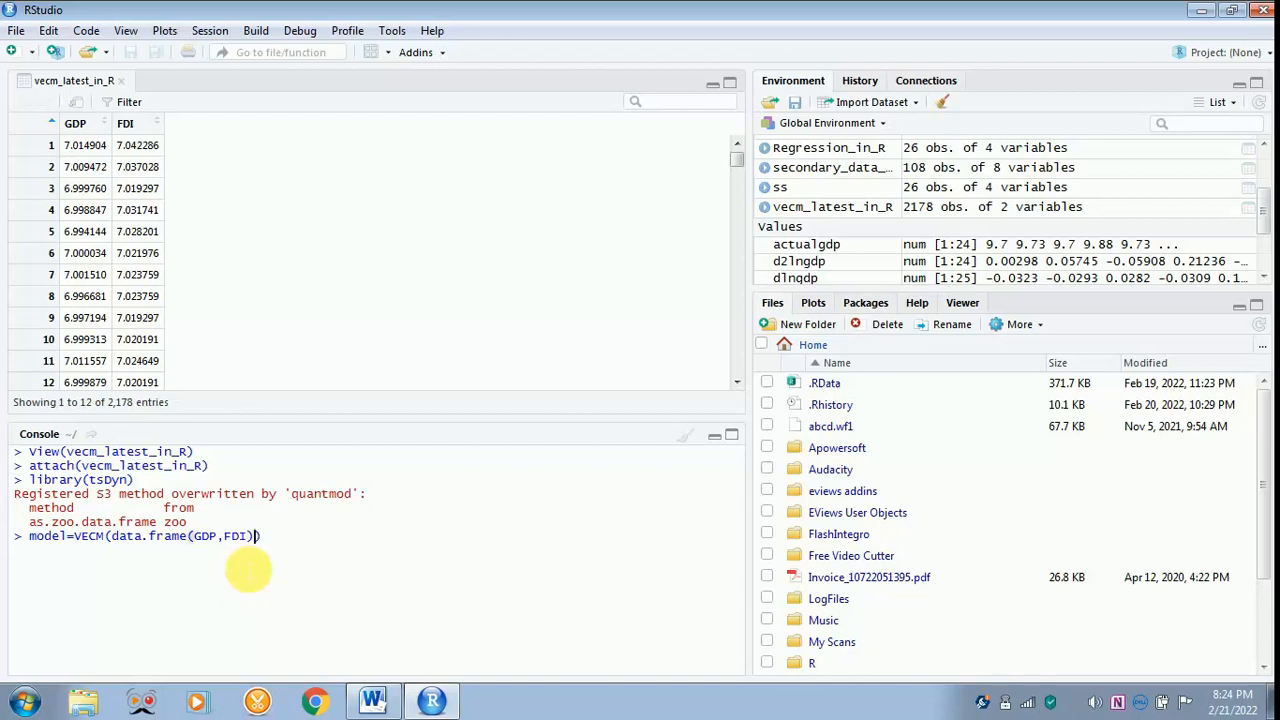
{"action": "type", "text": ","}
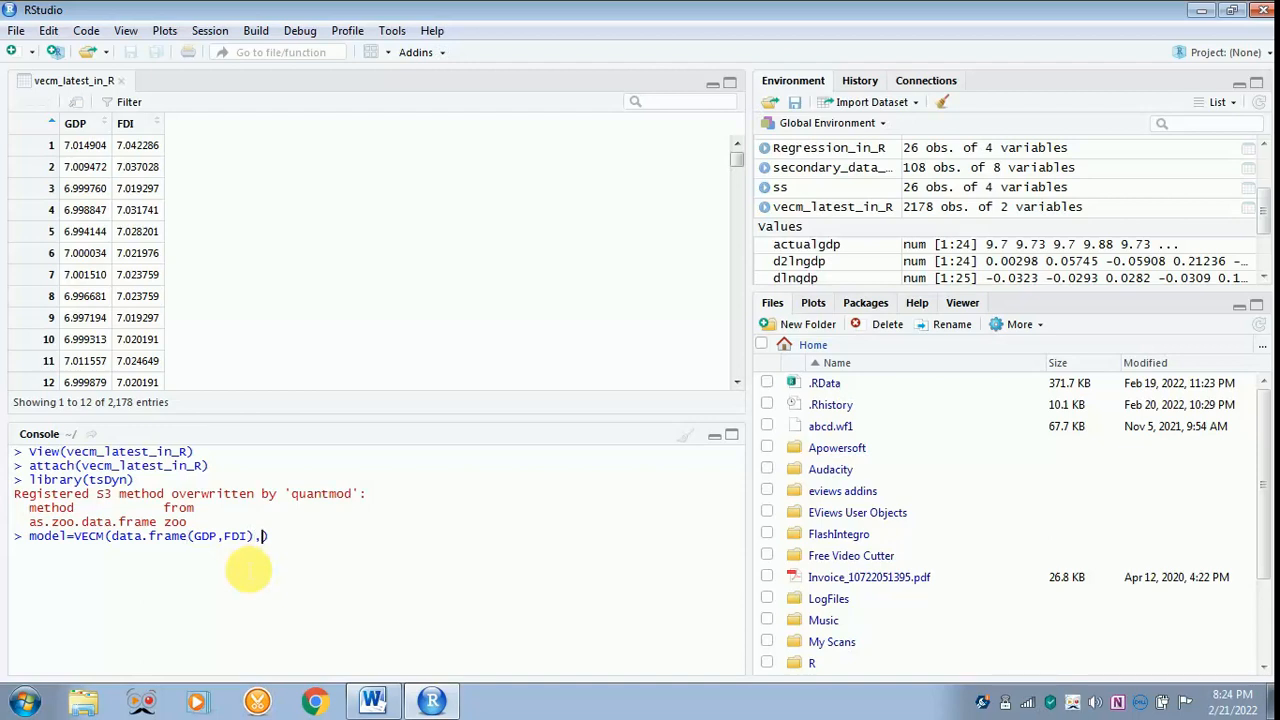
{"action": "type", "text": "lag ="}
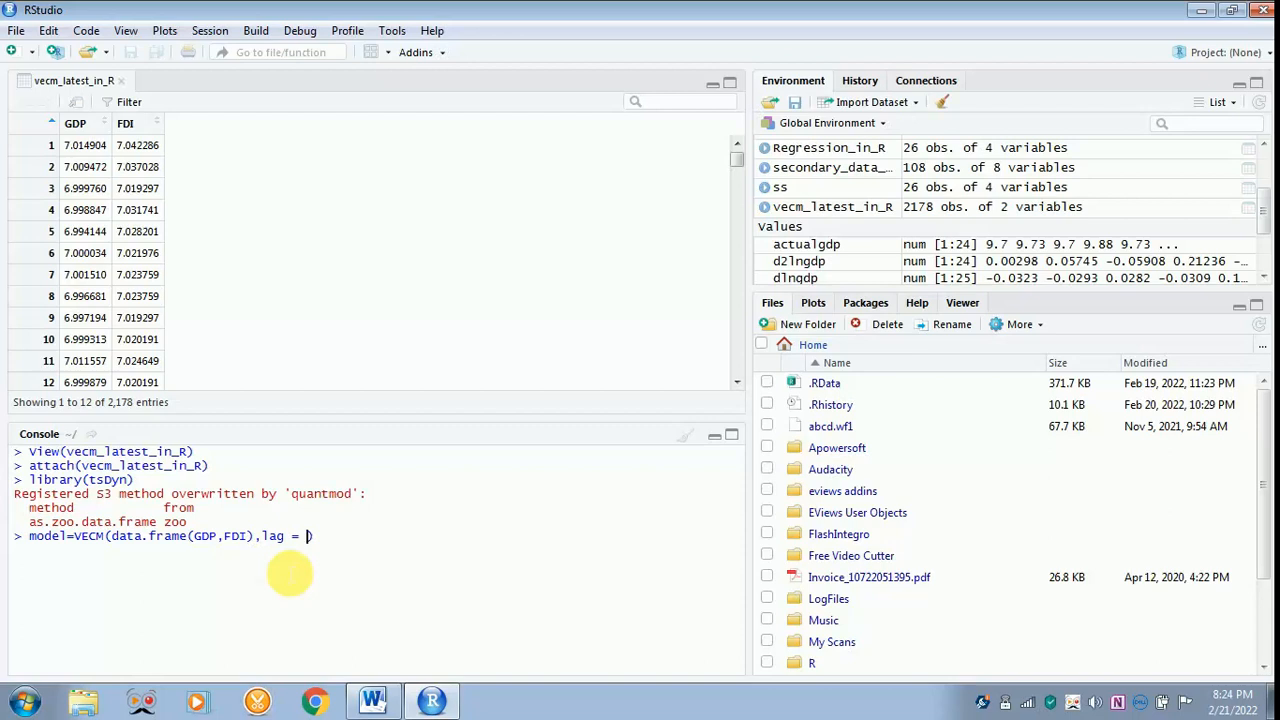
{"action": "type", "text": "2"}
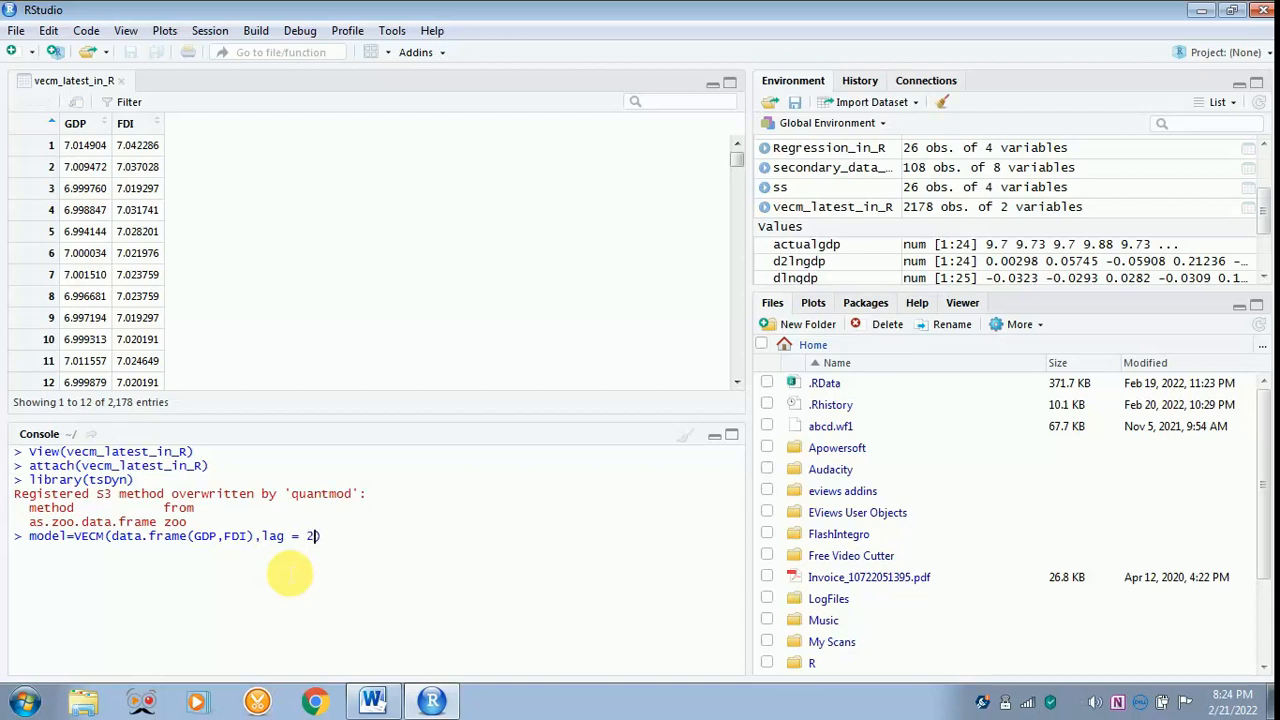
{"action": "type", "text": ","}
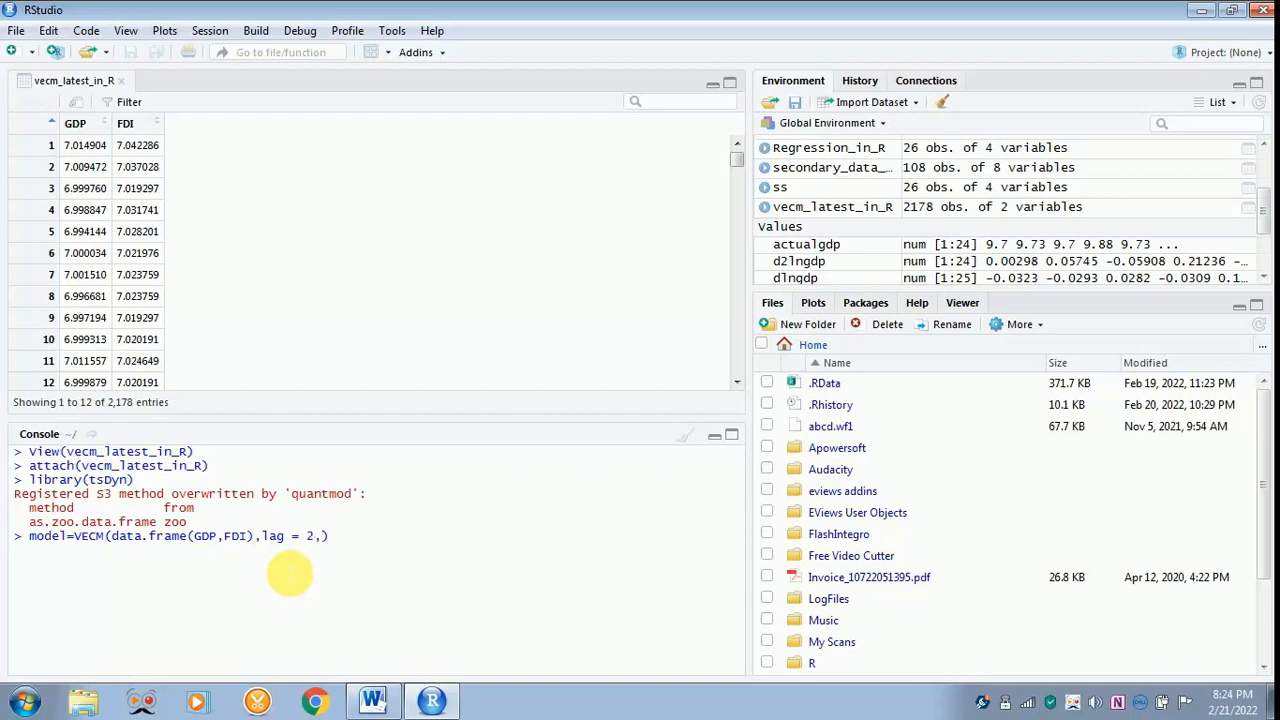
- Complete the VECM call with r=1 and estim = "ML", then run it
{"action": "type", "text": "r"}
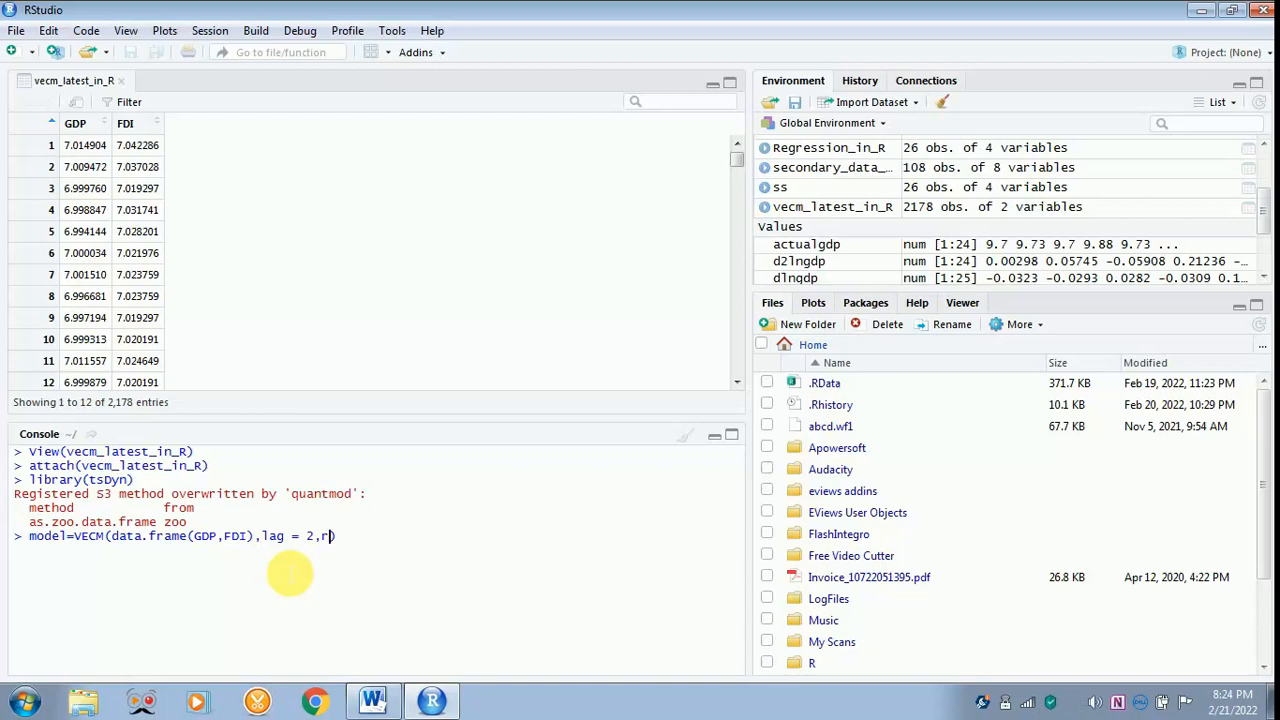
{"action": "type", "text": "=1)"}
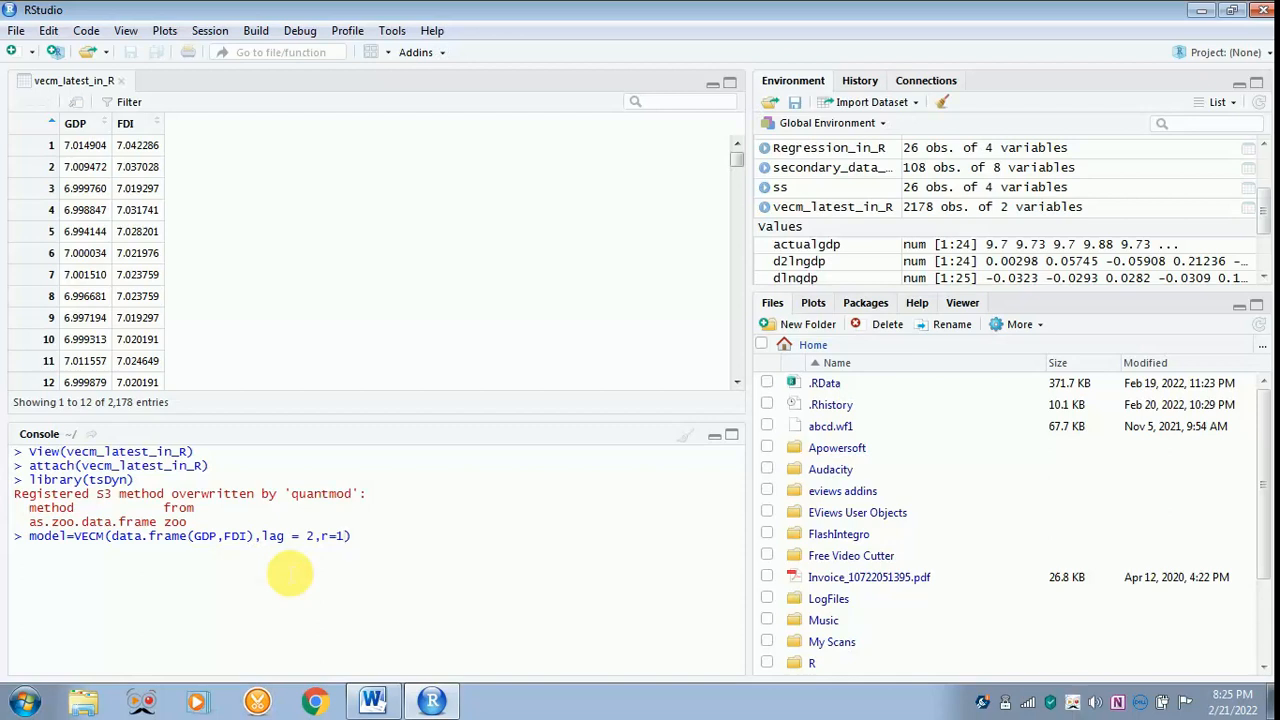
{"action": "type", "text": ","}
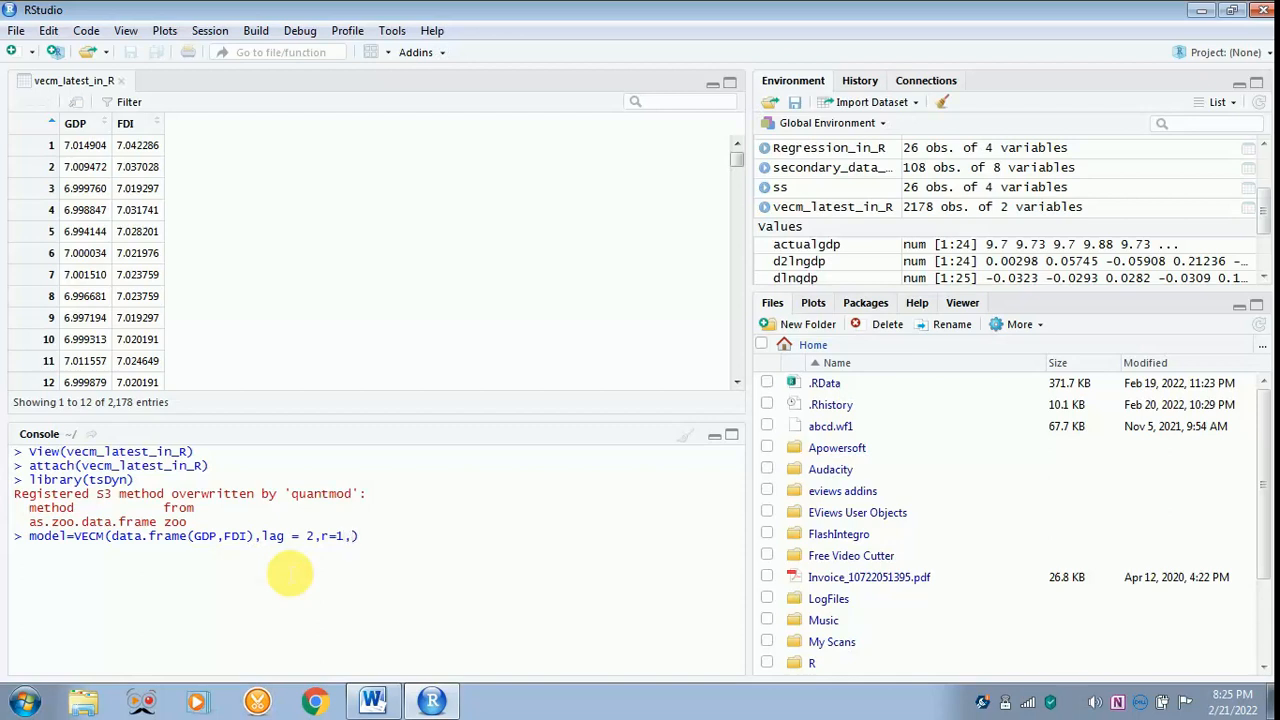
{"action": "type", "text": "estim = \""}
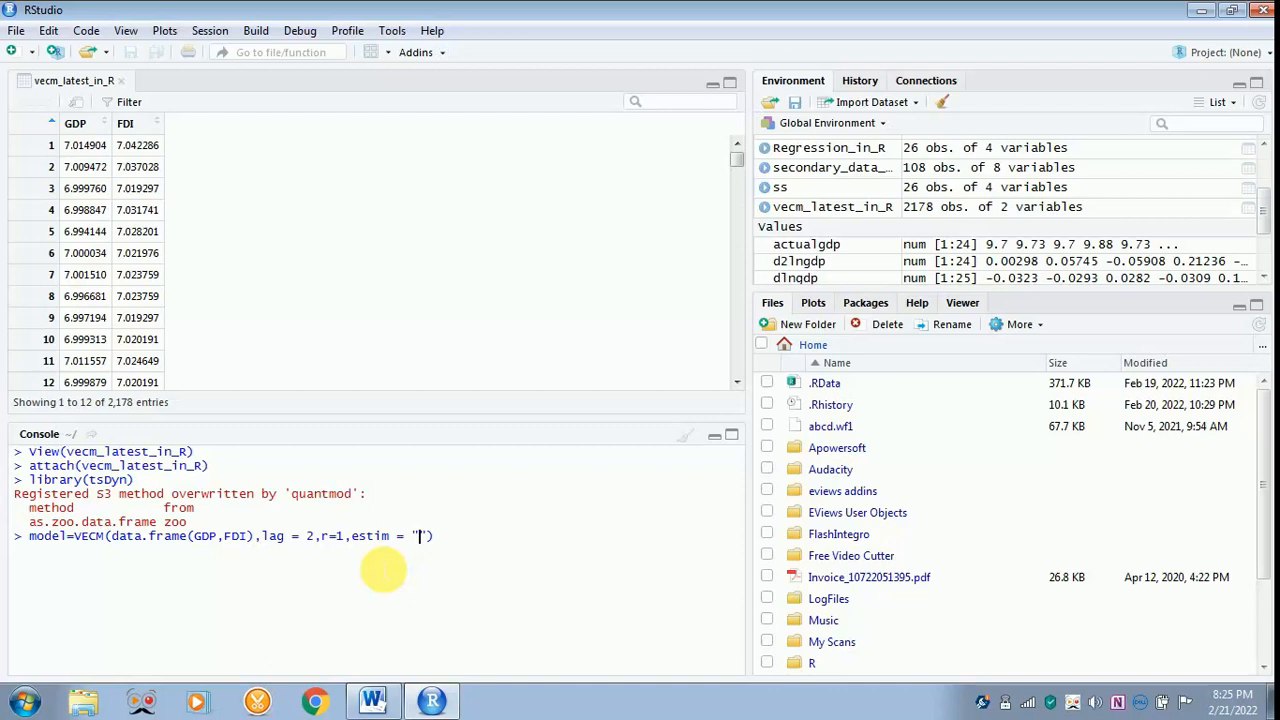
{"action": "type", "text": "ML"}
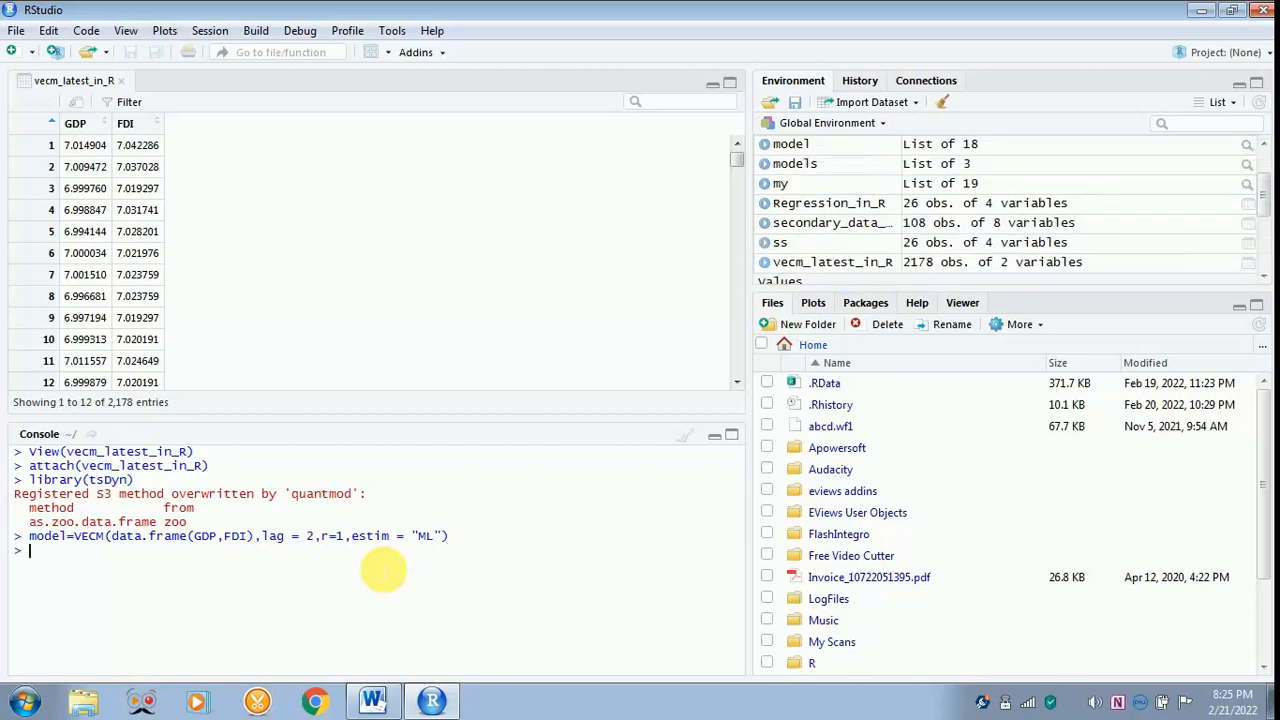
- Run summary(model) to print the fitted VECM results
{"action": "type", "text": "summary("}
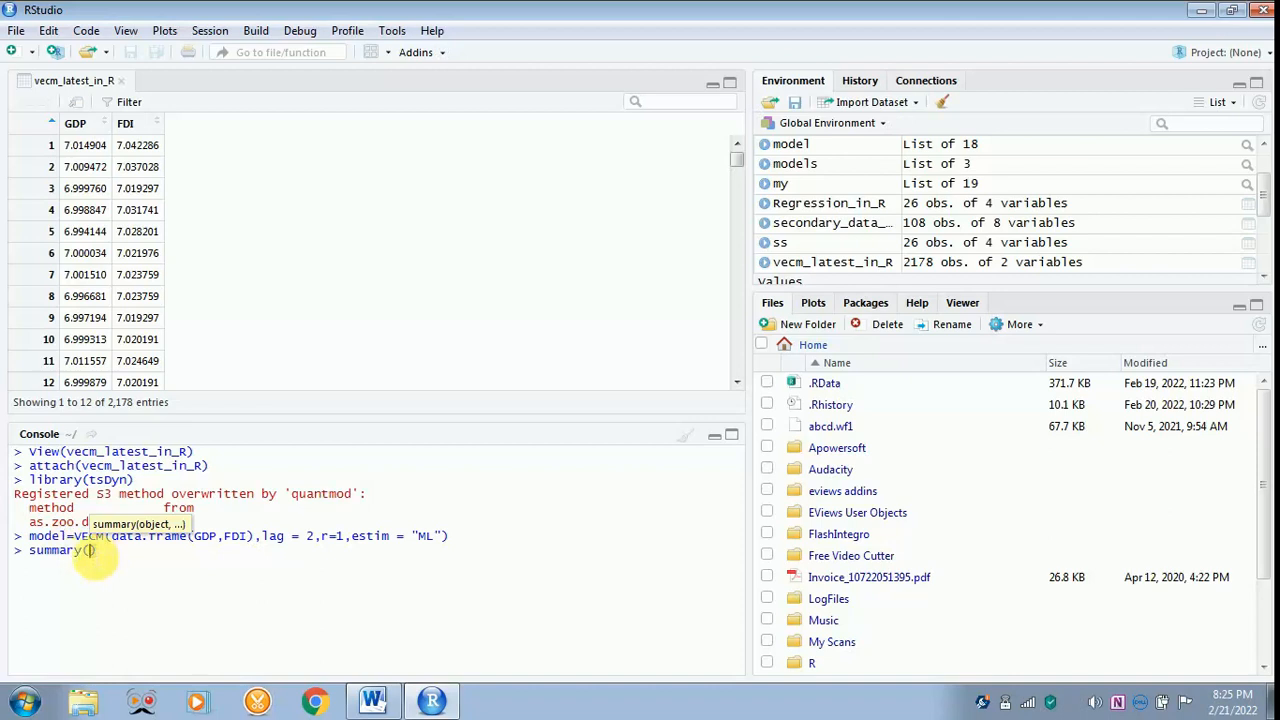
{"action": "type", "text": "mo"}
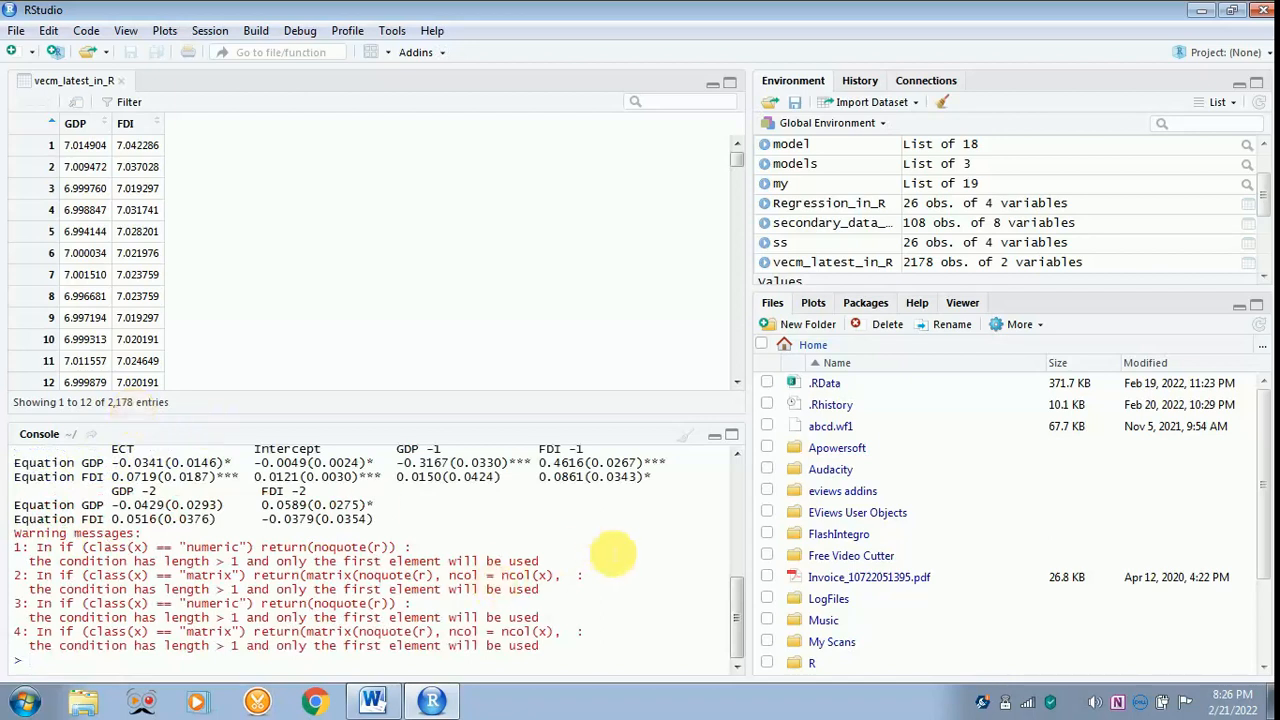
- Scroll the console to the summary header with observations, AIC/BIC and cointegrating vector
{"action": "scroll", "scroll_direction": "down", "scroll_amount": 3}
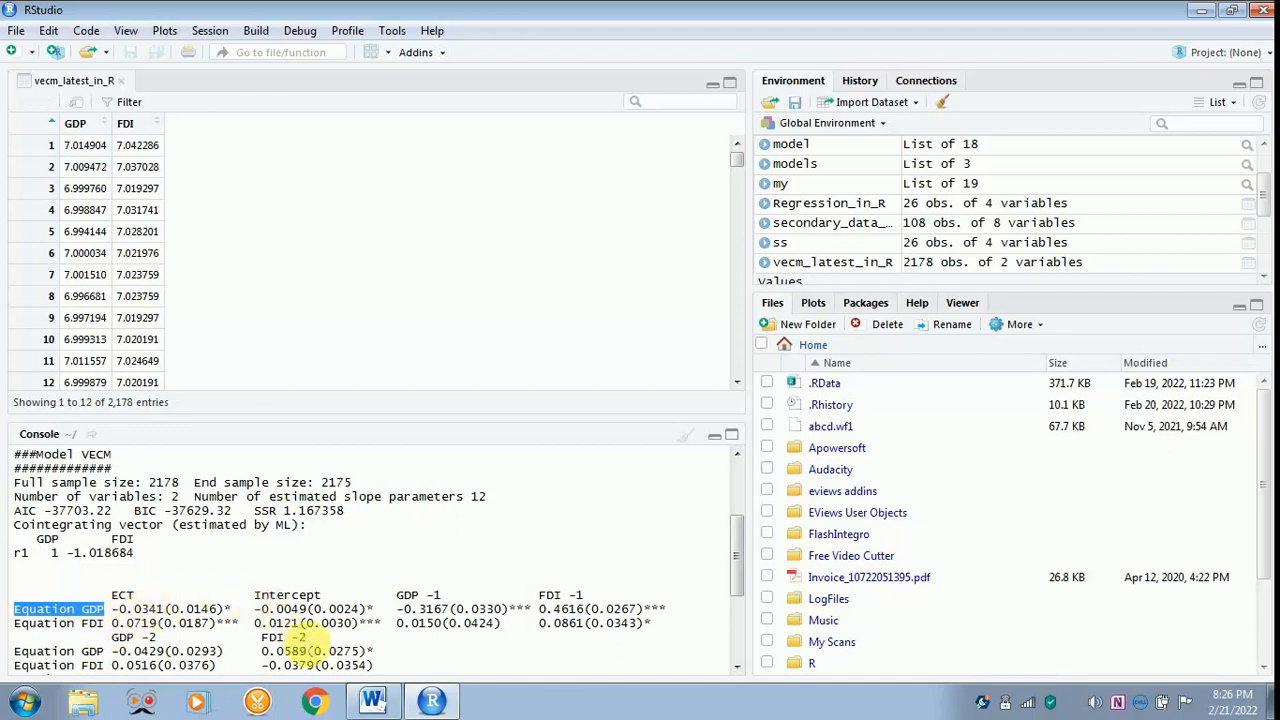
{"action": "left_click", "coordinate": [373, 700]}
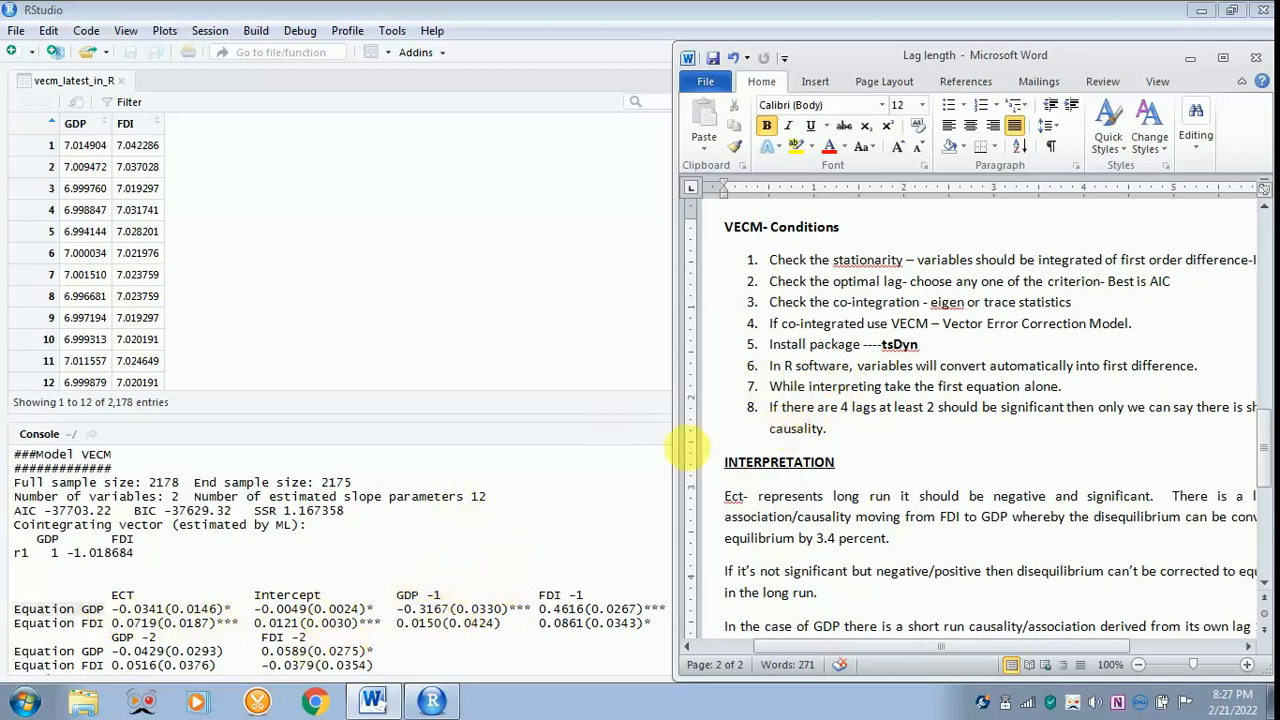
{"action": "mouse_move", "coordinate": [855, 440]}
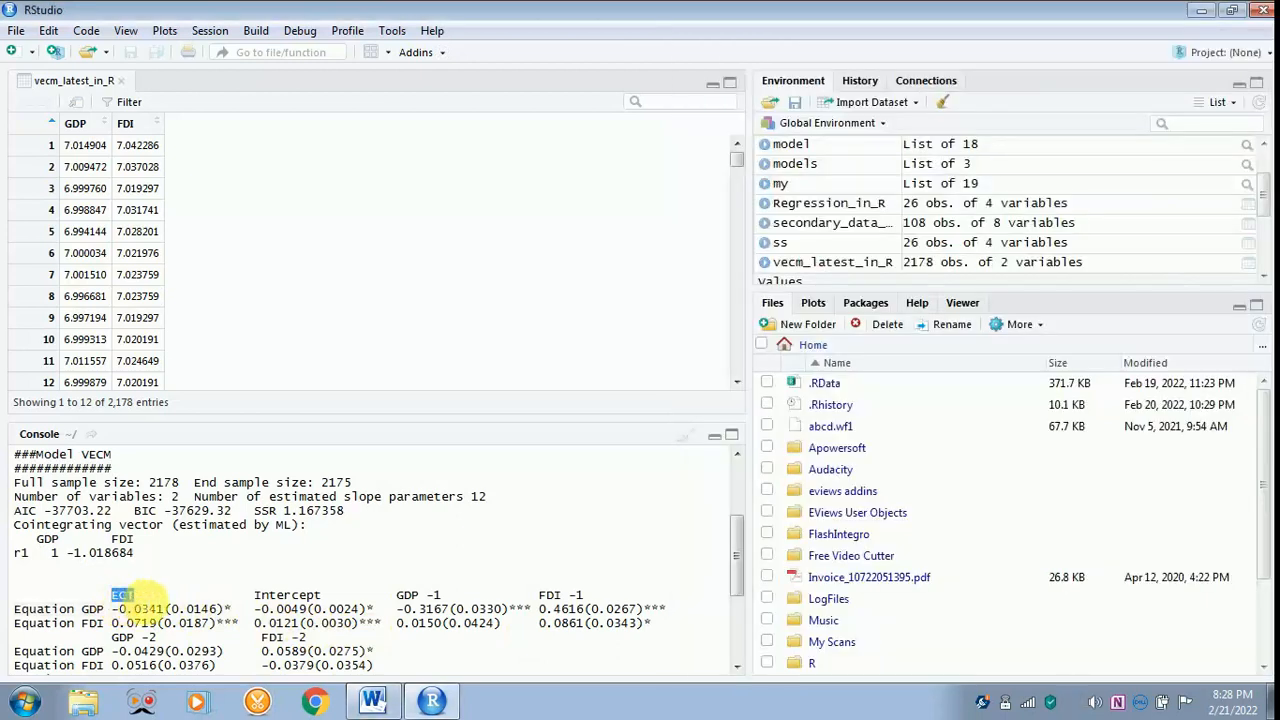
- Show the Word VECM notes beside RStudio and scroll to the short-run causality interpretation
{"action": "left_click", "coordinate": [373, 700]}
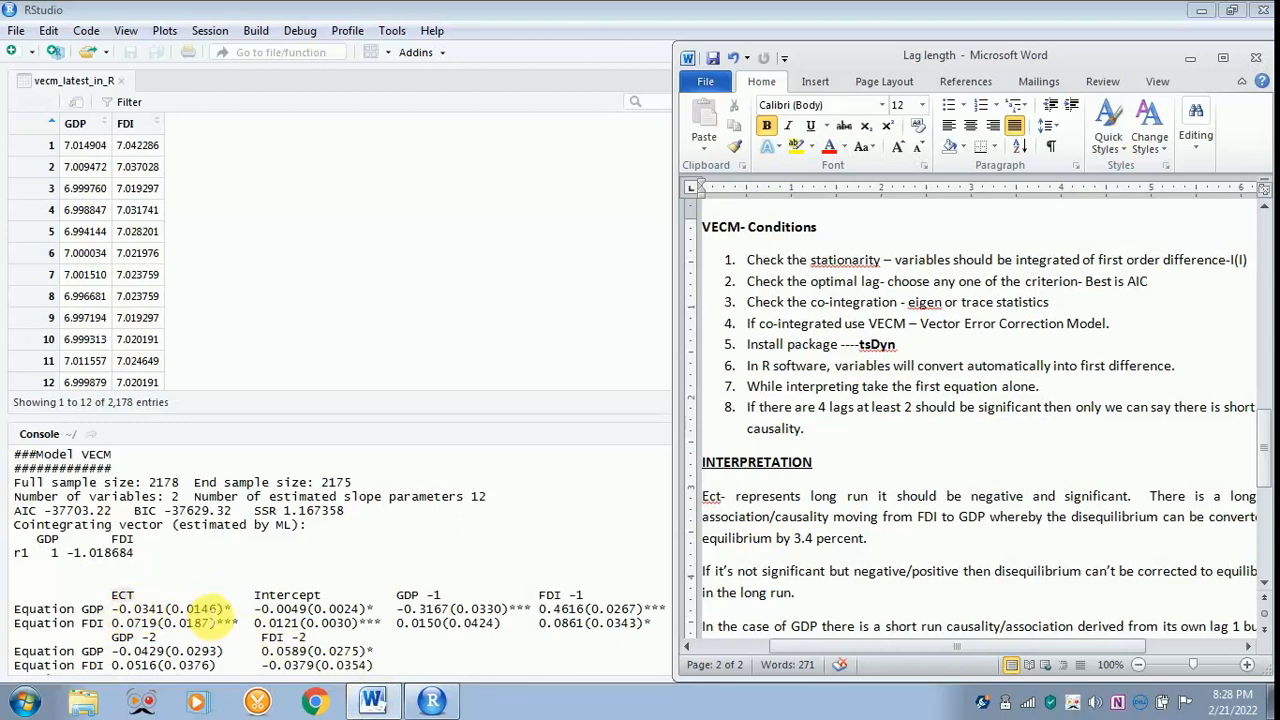
{"action": "mouse_move", "coordinate": [210, 615]}
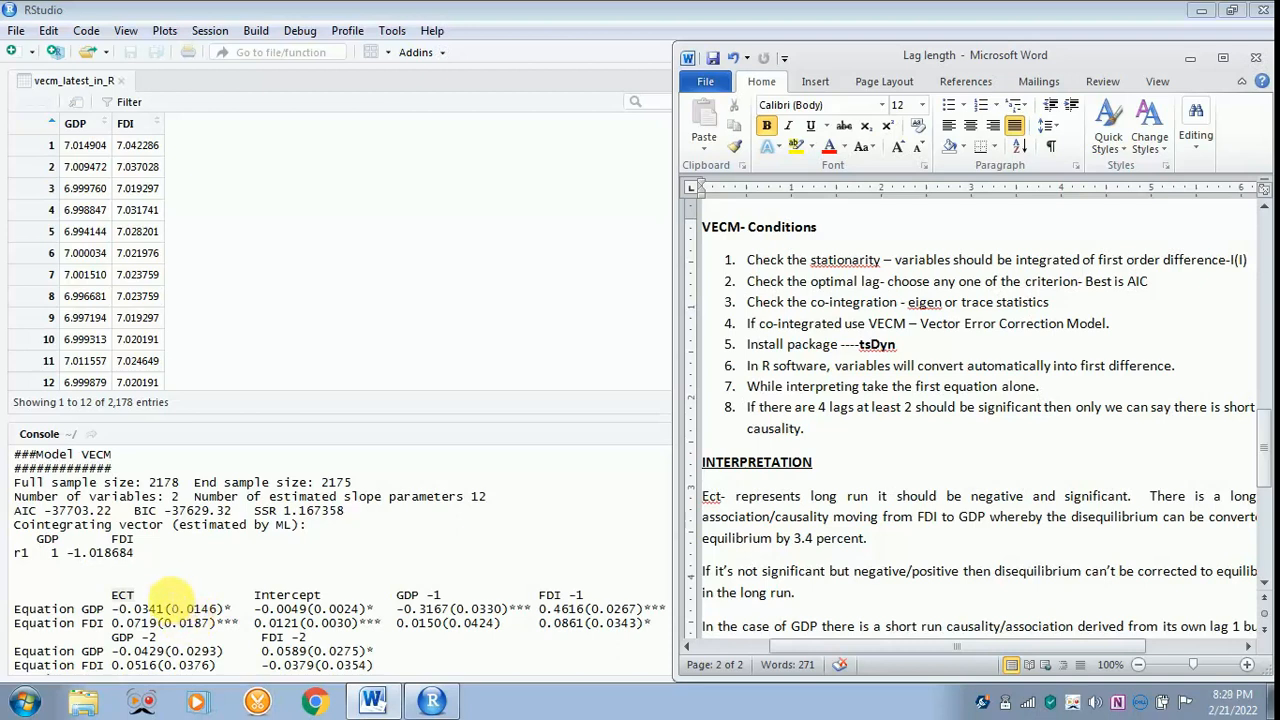
{"action": "mouse_move", "coordinate": [232, 588]}
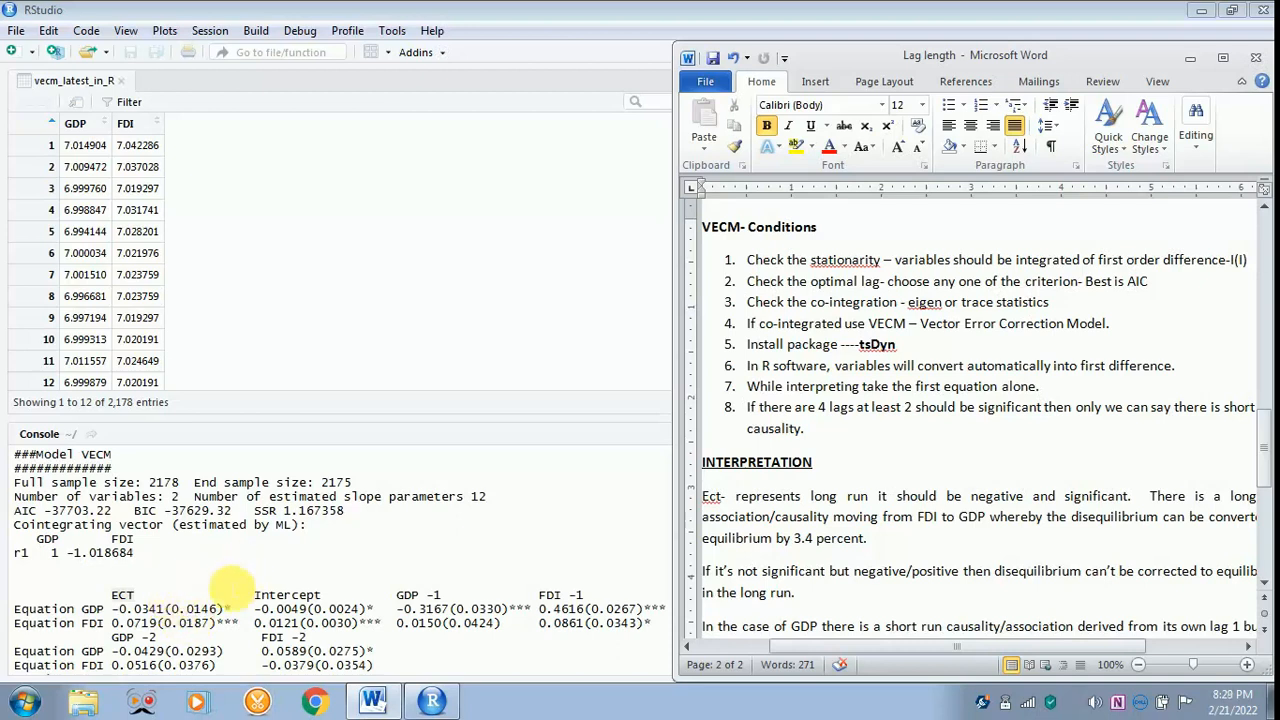
{"action": "mouse_move", "coordinate": [280, 555]}
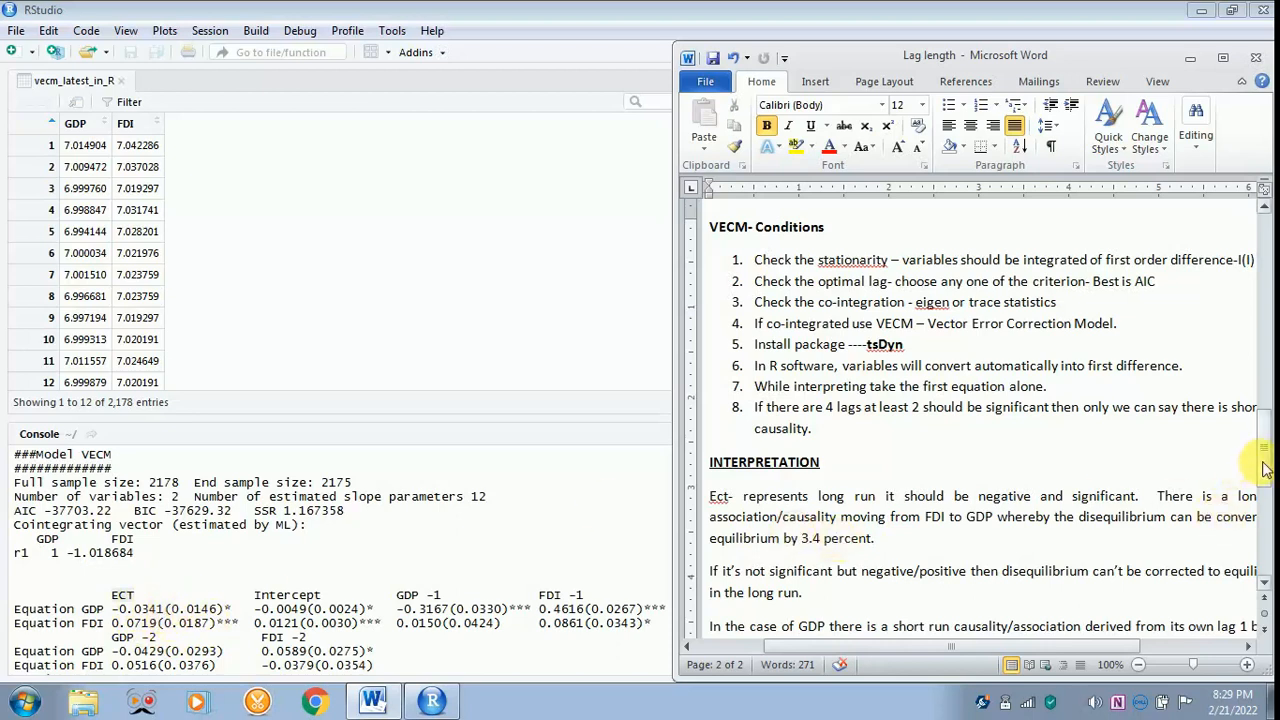
{"action": "scroll", "scroll_direction": "down", "scroll_amount": 3}
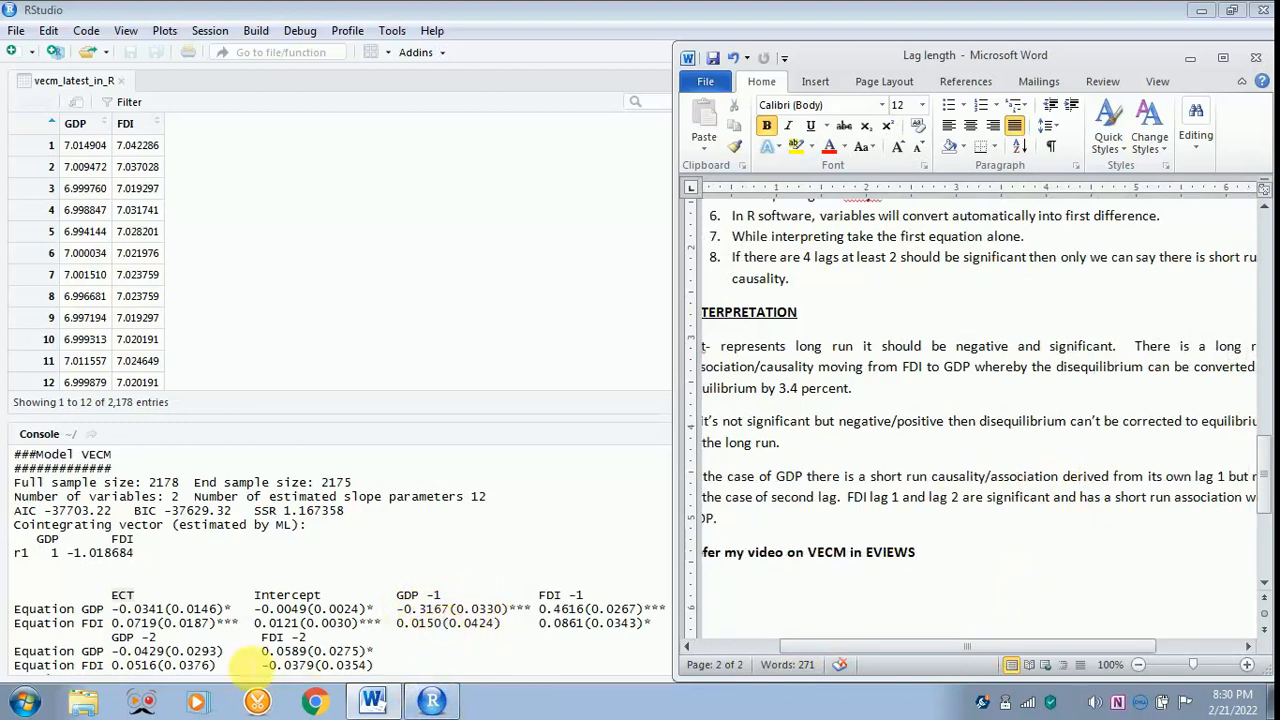
{"action": "left_click", "coordinate": [910, 552]}
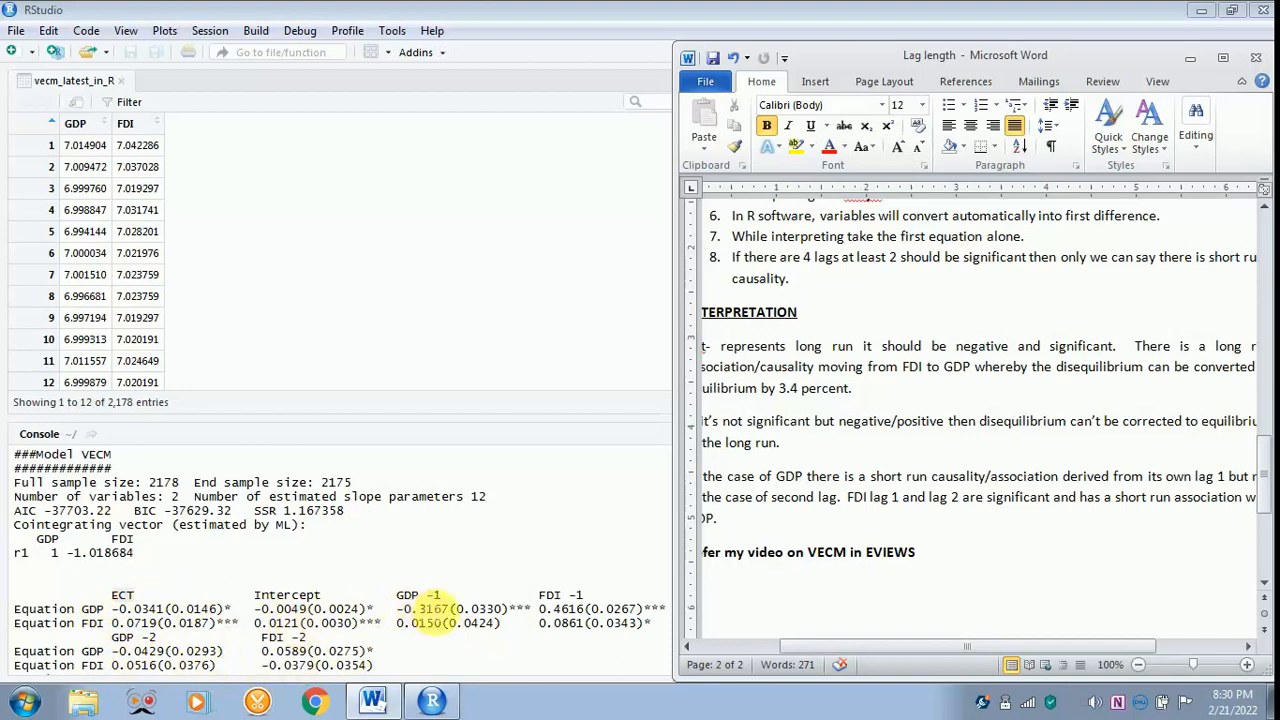
{"action": "left_click", "coordinate": [913, 551]}
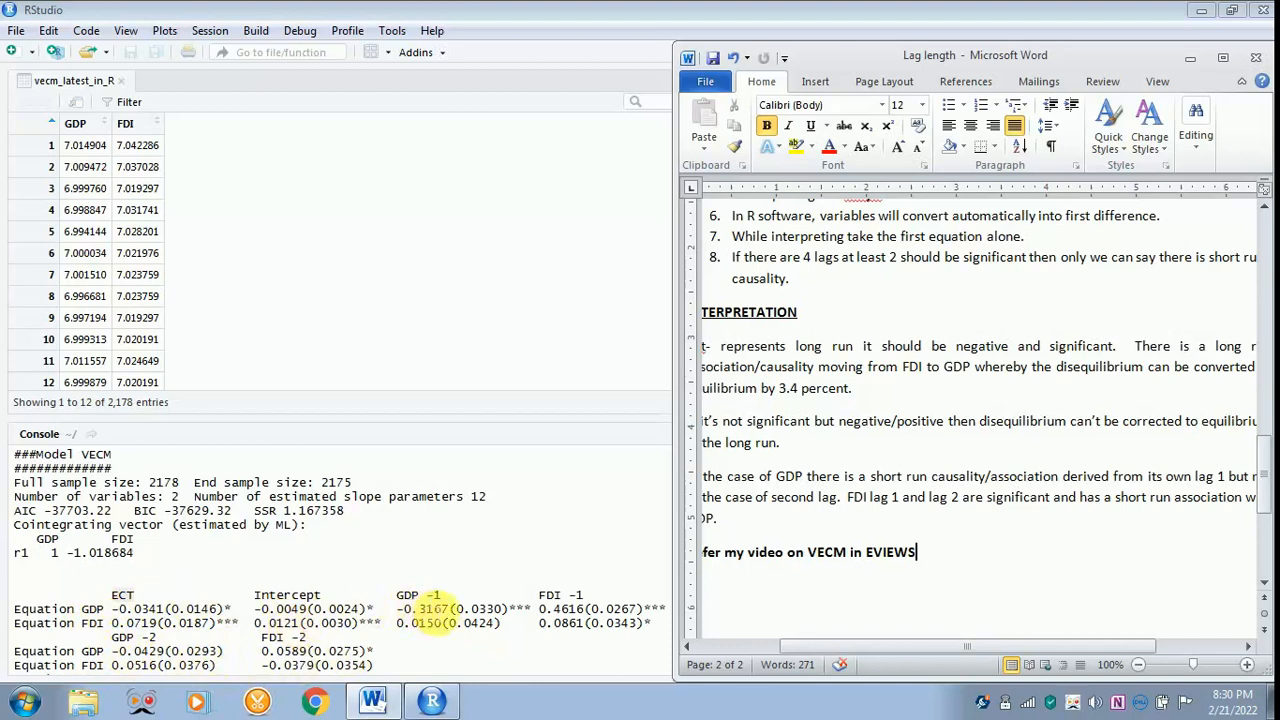